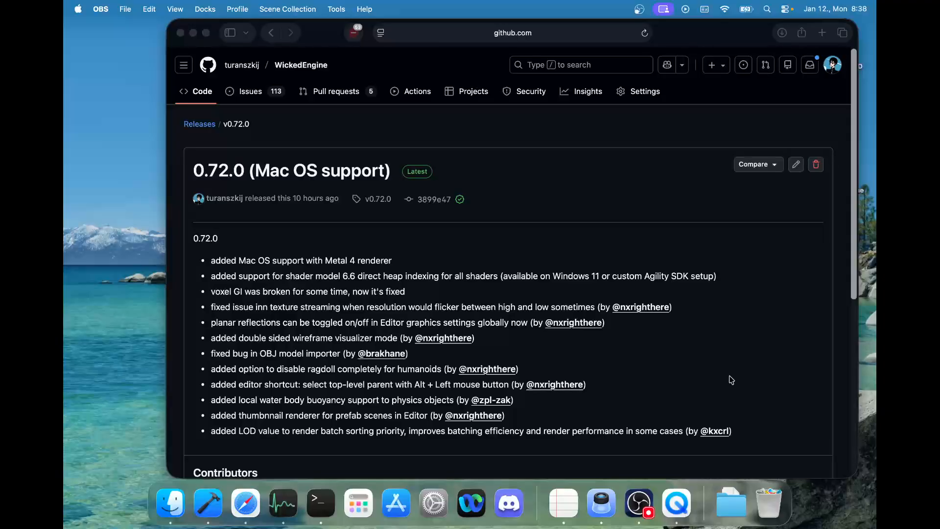
pyautogui.moveTo(302, 454)
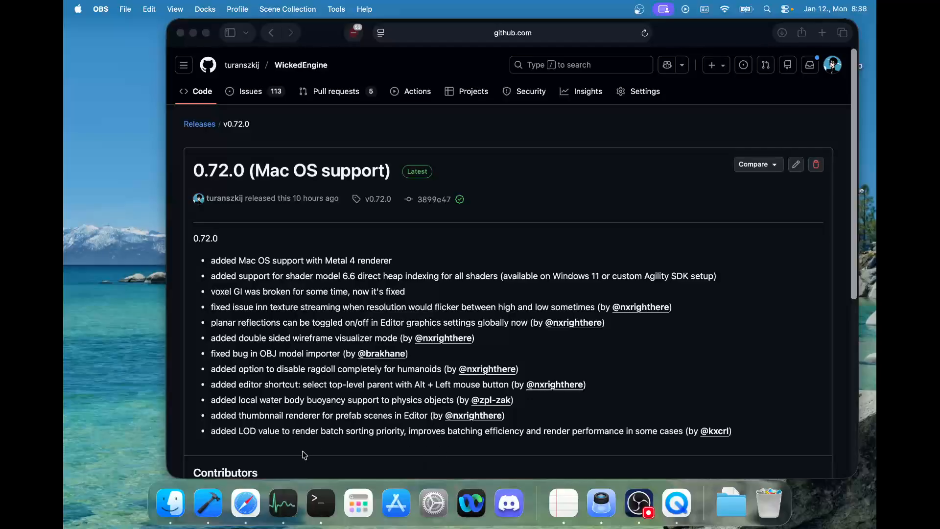
# - Go to the WickedEngine Code page and confirm the latest commit's five build checks passed
pyautogui.click(456, 236)
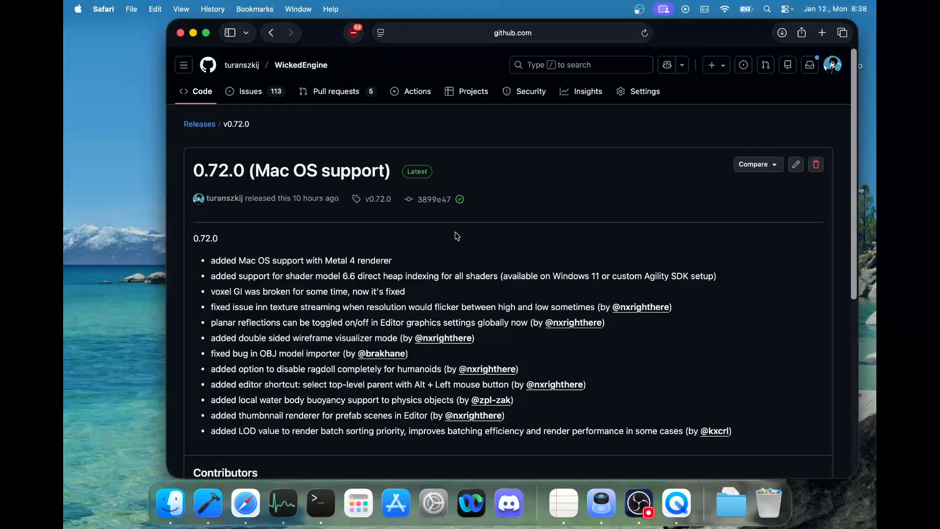
pyautogui.moveTo(557, 247)
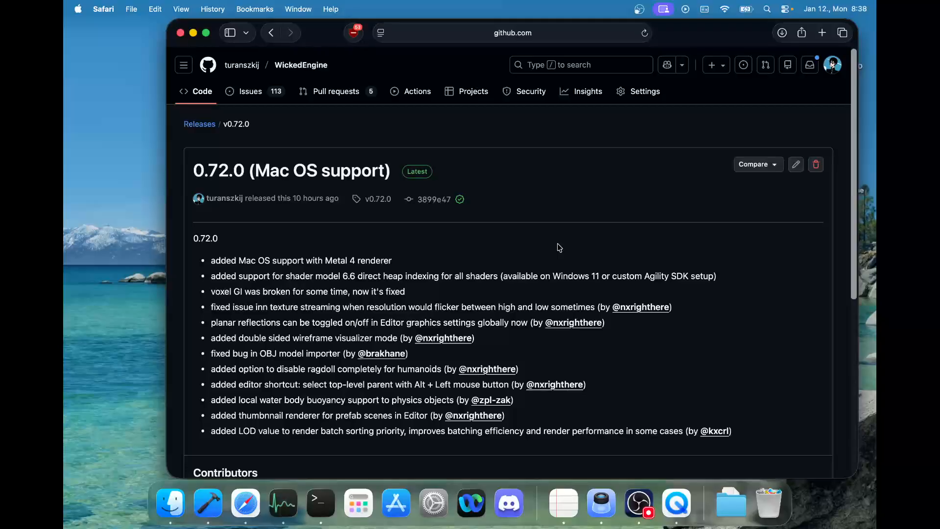
pyautogui.scroll(-3)
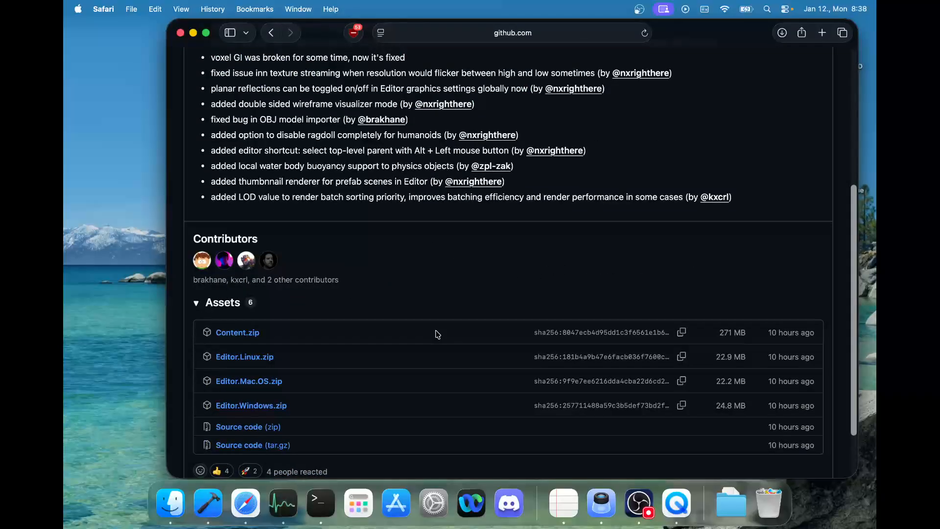
pyautogui.moveTo(407, 291)
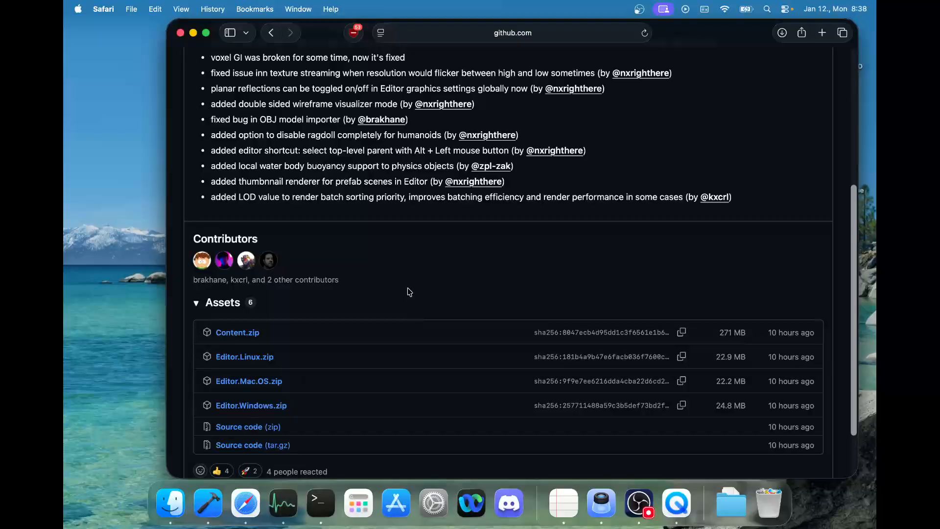
pyautogui.scroll(3)
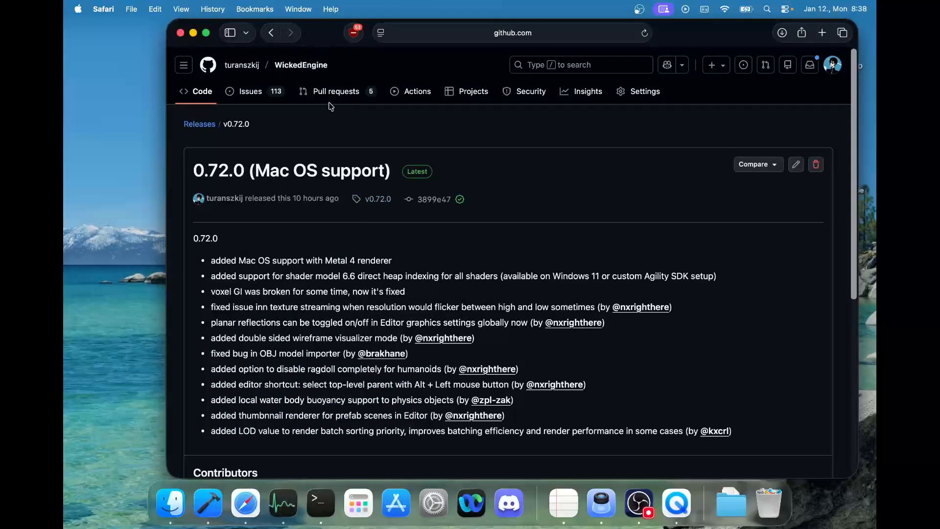
pyautogui.moveTo(368, 90)
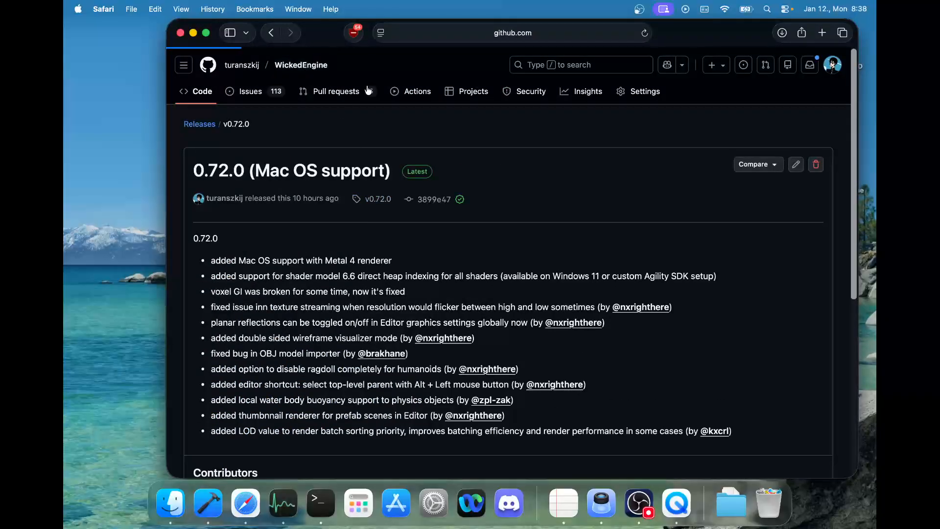
pyautogui.click(300, 65)
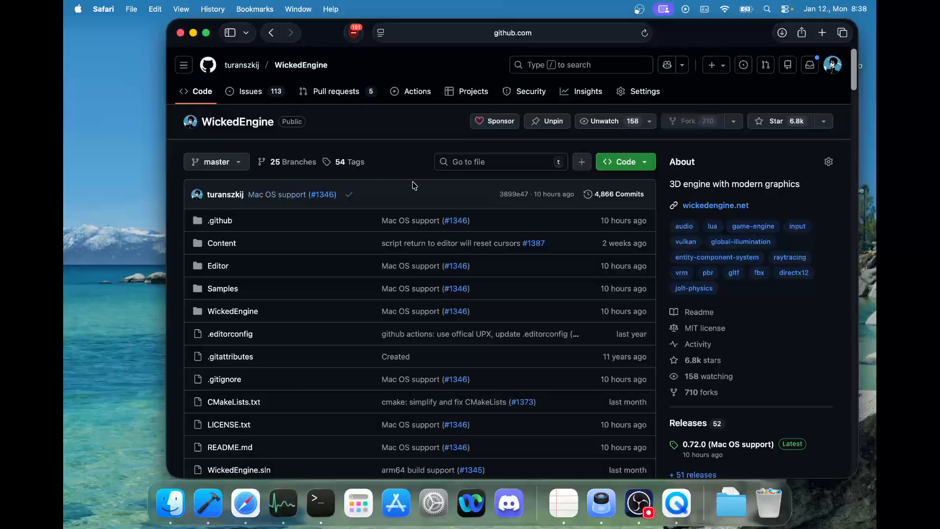
pyautogui.moveTo(348, 194)
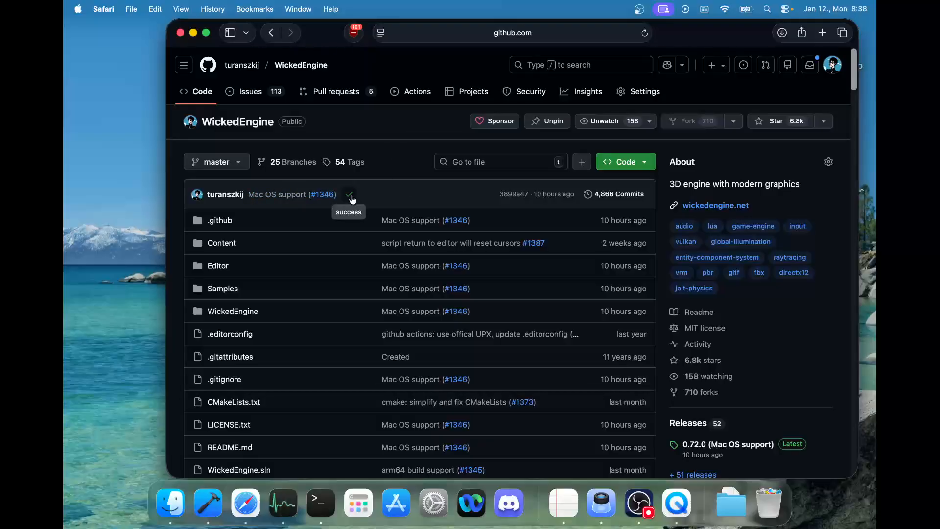
pyautogui.click(350, 197)
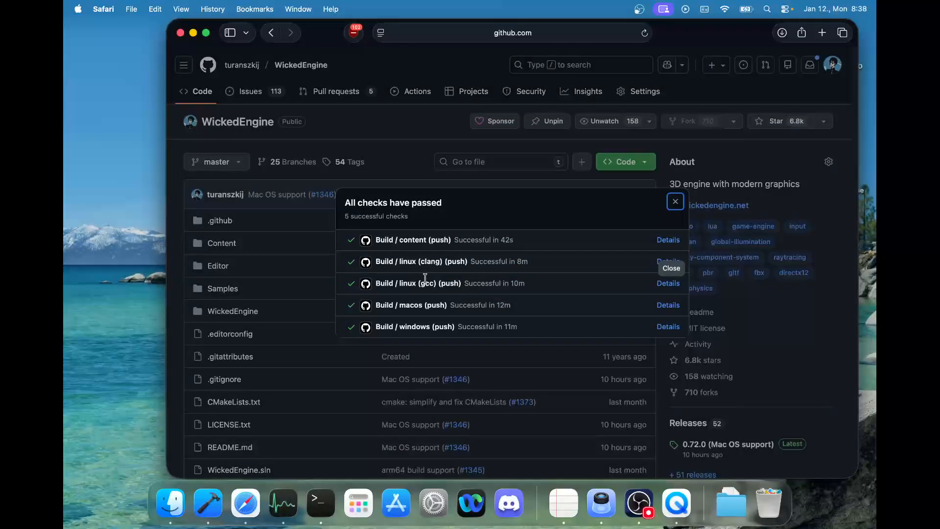
pyautogui.moveTo(640, 286)
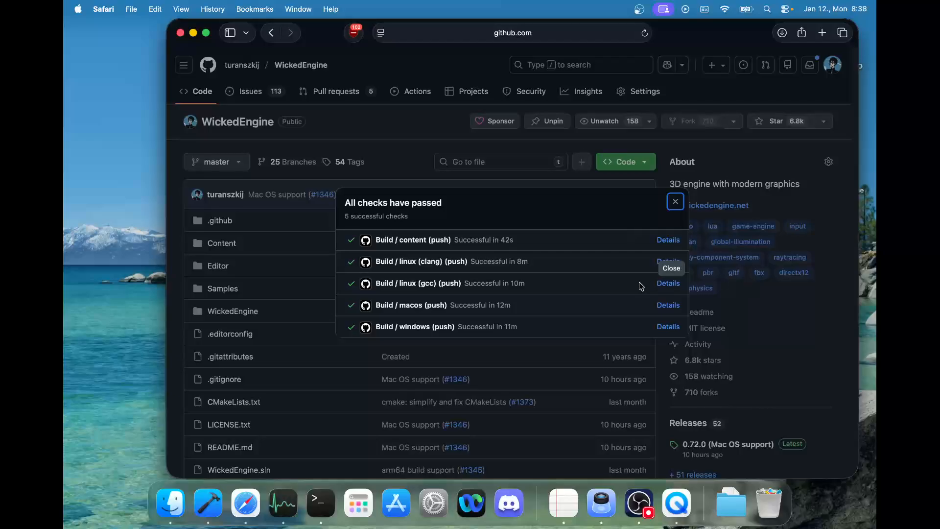
pyautogui.click(674, 201)
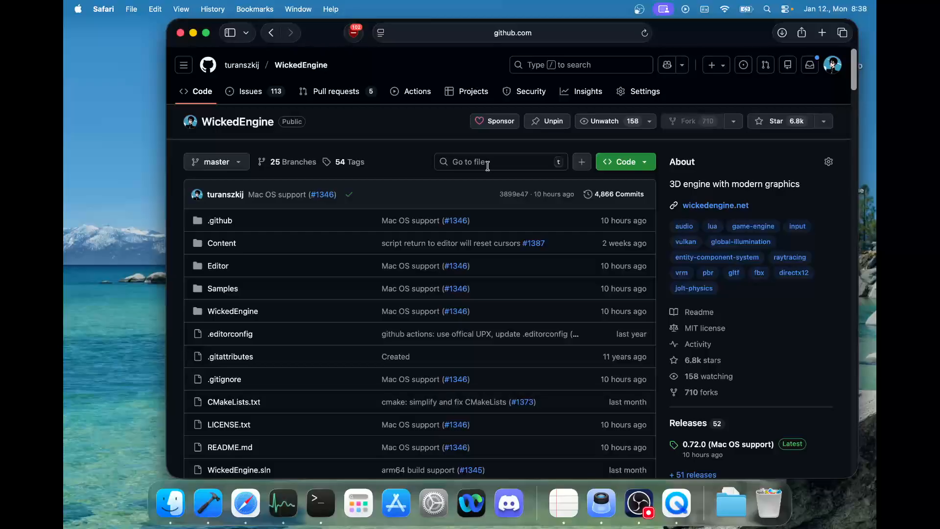
pyautogui.moveTo(473, 182)
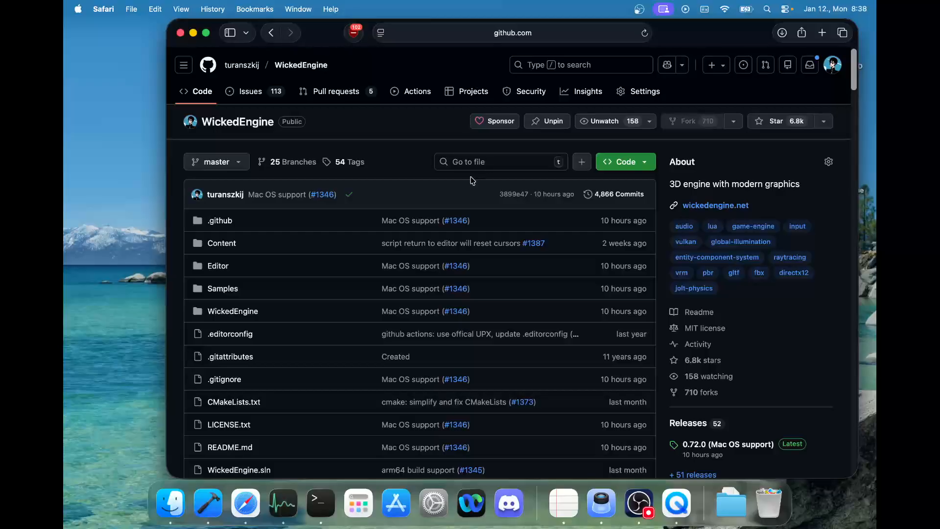
pyautogui.moveTo(358, 280)
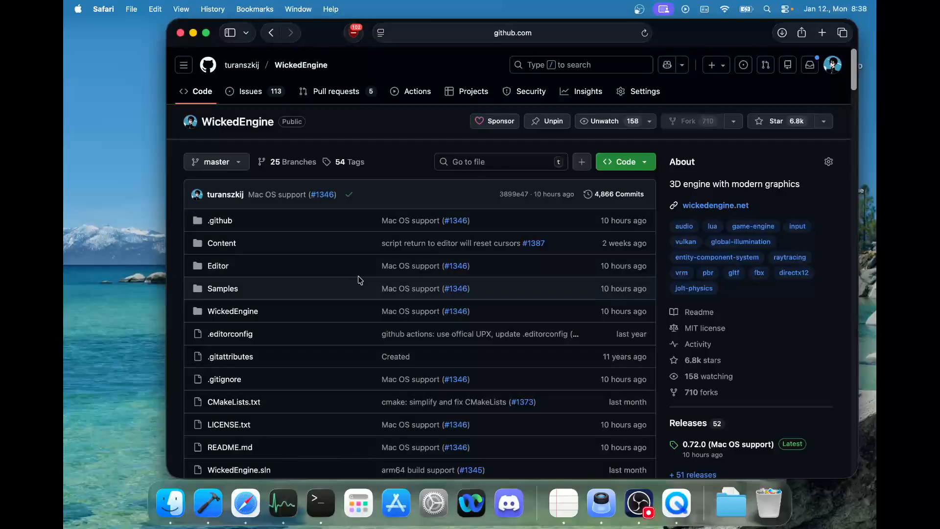
pyautogui.moveTo(410, 288)
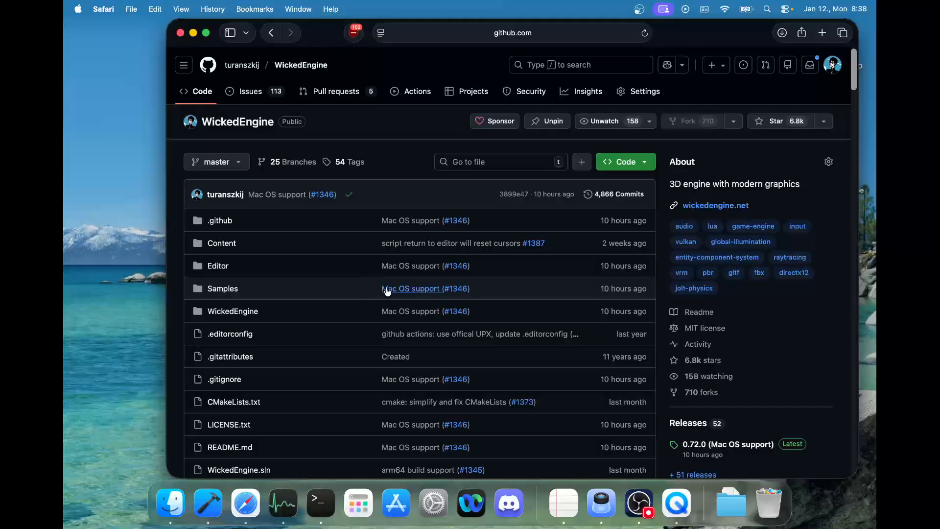
pyautogui.moveTo(411, 289)
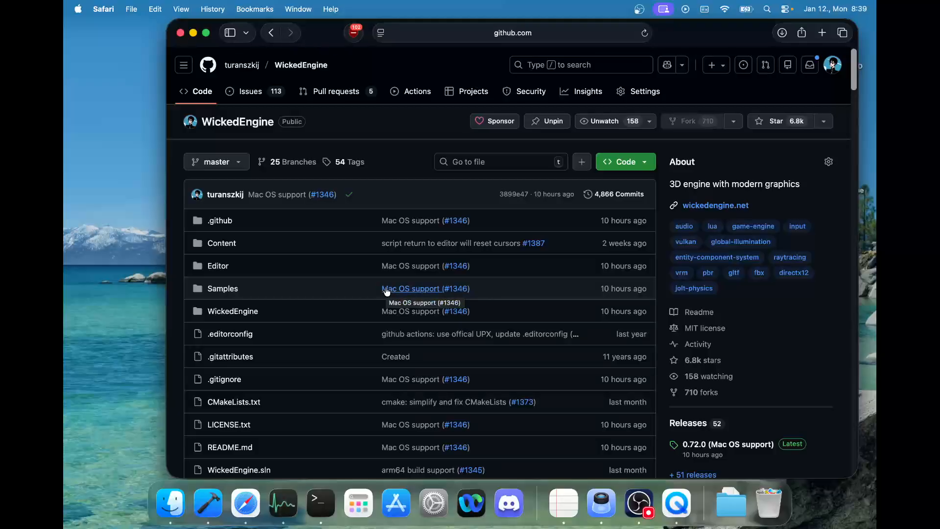
pyautogui.moveTo(365, 306)
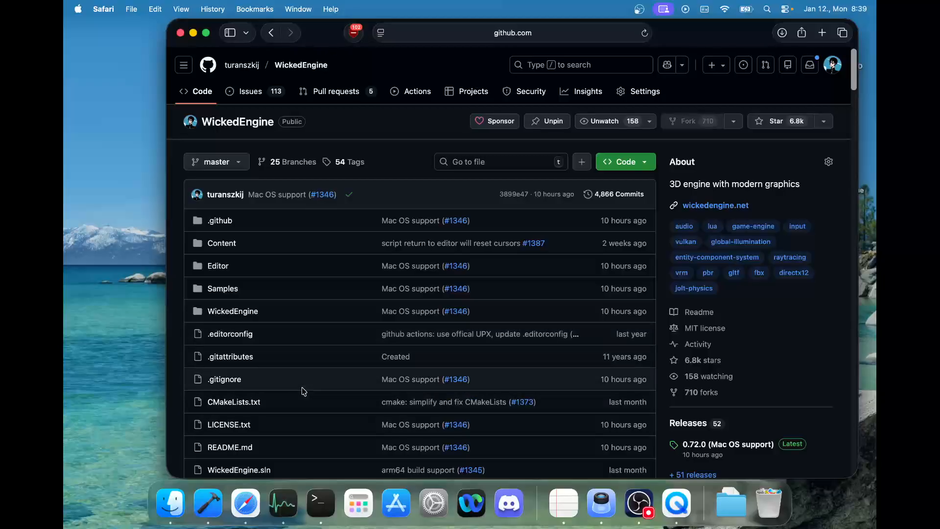
pyautogui.moveTo(261, 258)
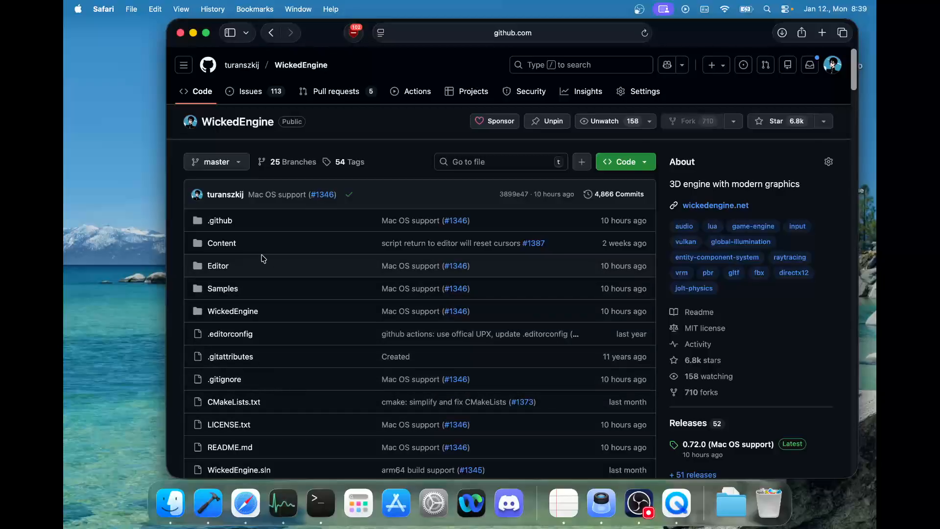
pyautogui.moveTo(628, 198)
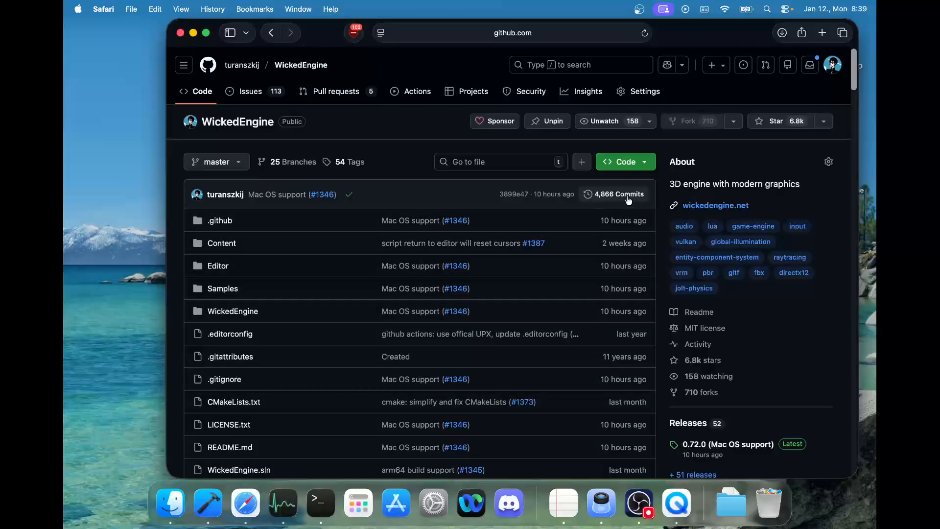
pyautogui.moveTo(232, 234)
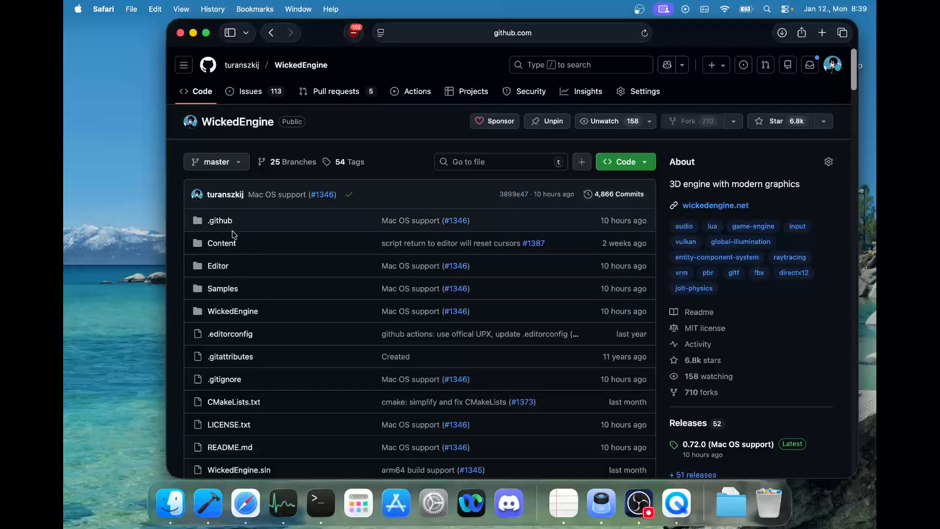
pyautogui.moveTo(170, 503)
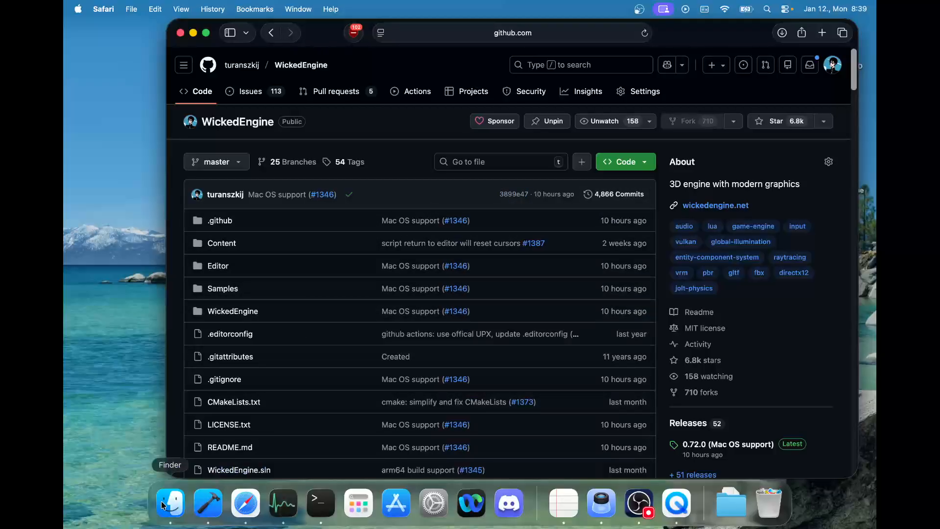
# - Open the WickedEngine Editor folder in Finder and scroll down to Editor.xcodeproj
pyautogui.click(169, 502)
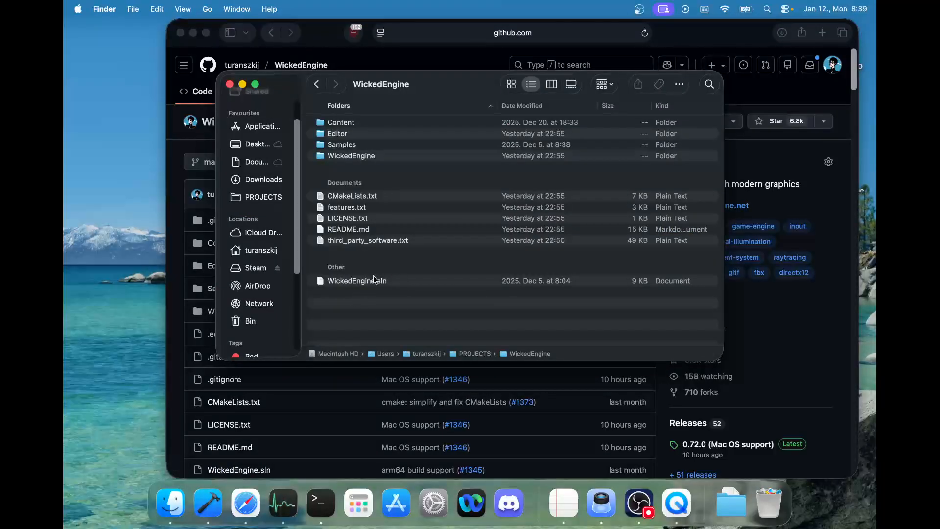
pyautogui.moveTo(406, 224)
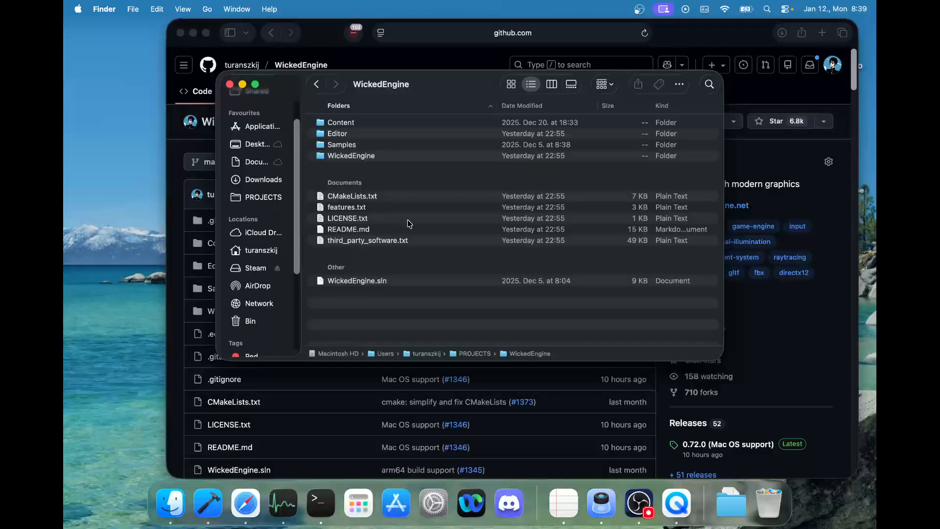
pyautogui.click(337, 133)
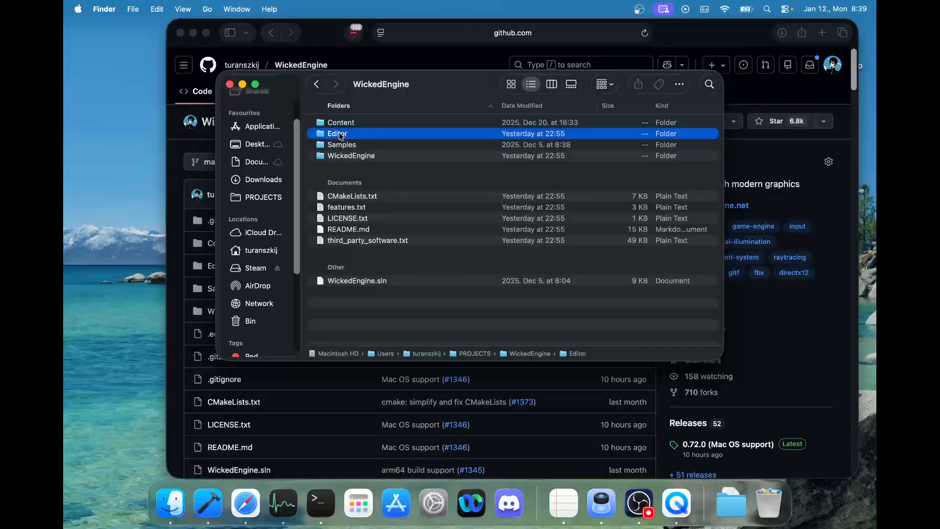
pyautogui.doubleClick(337, 133)
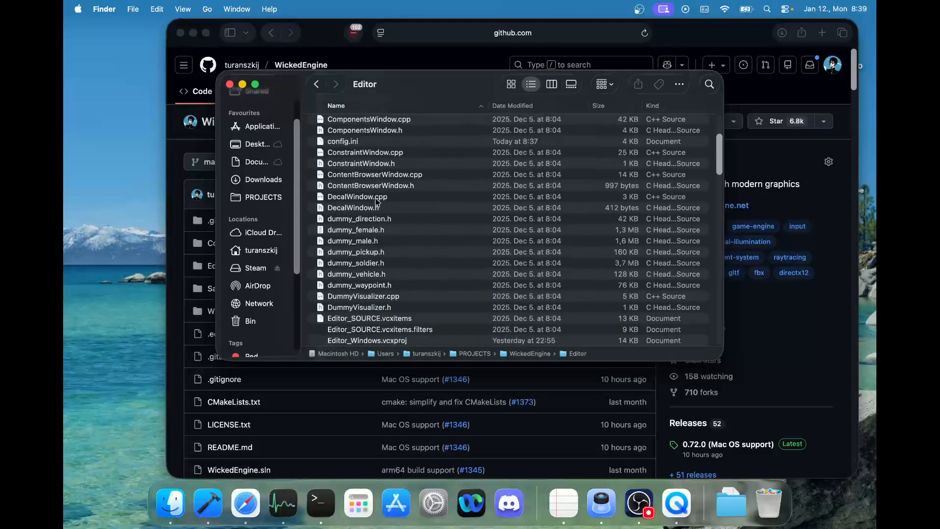
pyautogui.scroll(3)
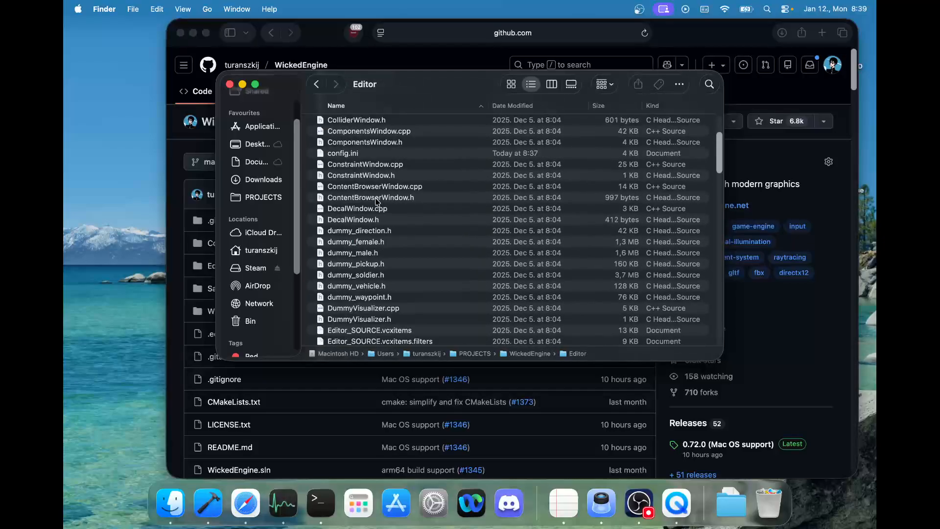
pyautogui.scroll(-3)
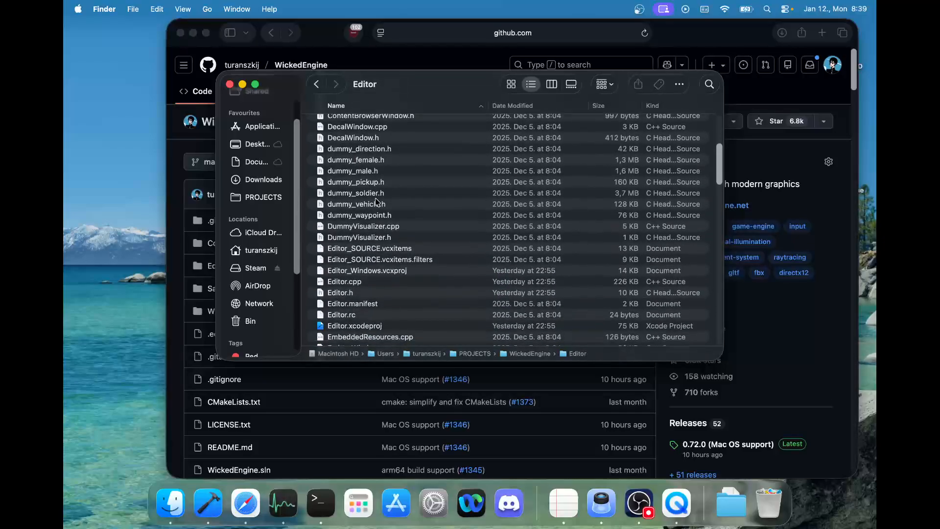
pyautogui.scroll(-3)
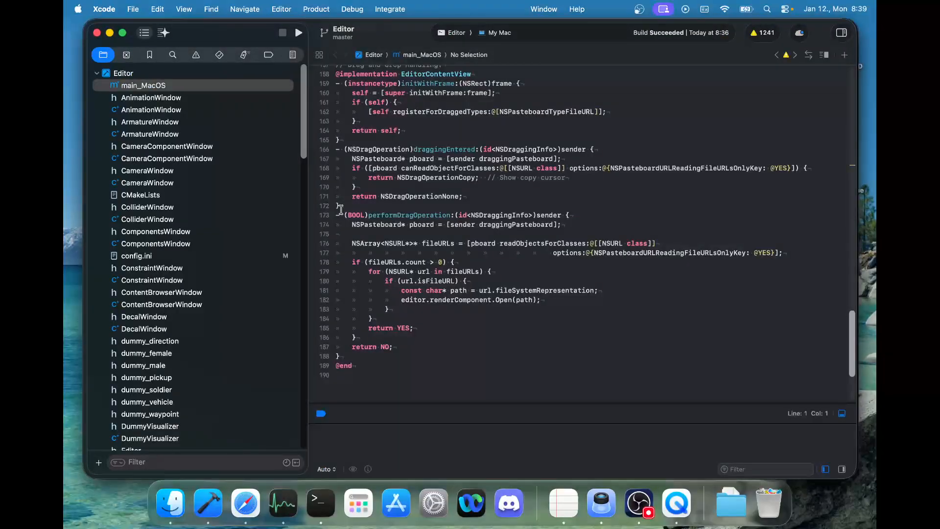
# - Run the Editor scheme from Xcode to launch Wicked Editor with an untitled scene
pyautogui.scroll(-3)
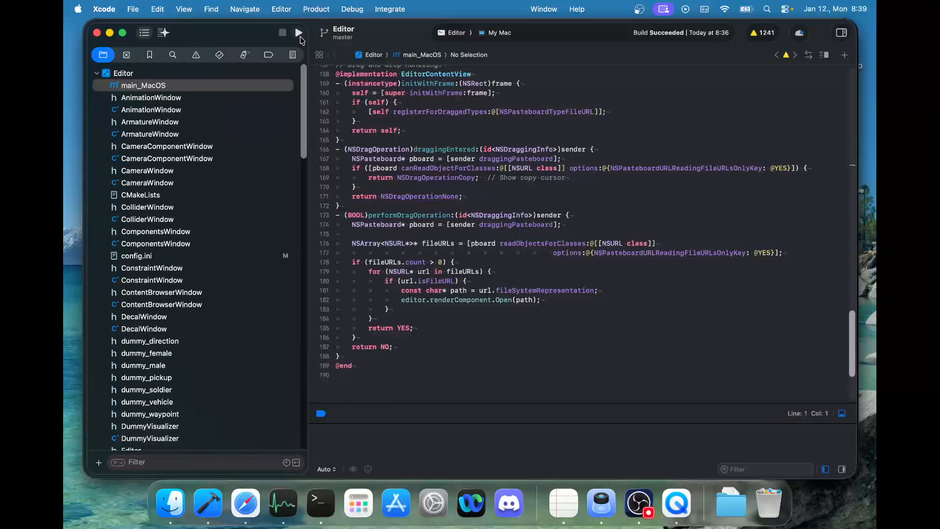
pyautogui.click(299, 32)
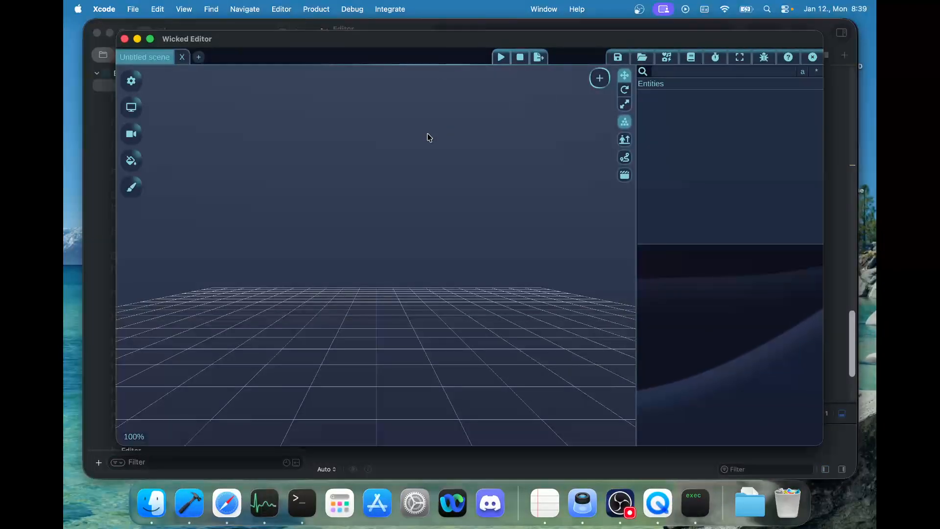
pyautogui.moveTo(283, 114)
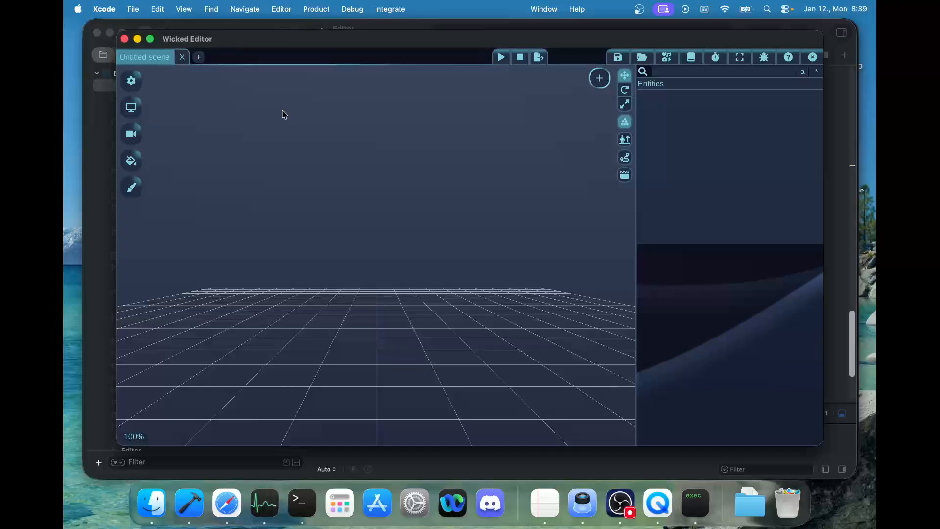
pyautogui.moveTo(220, 81)
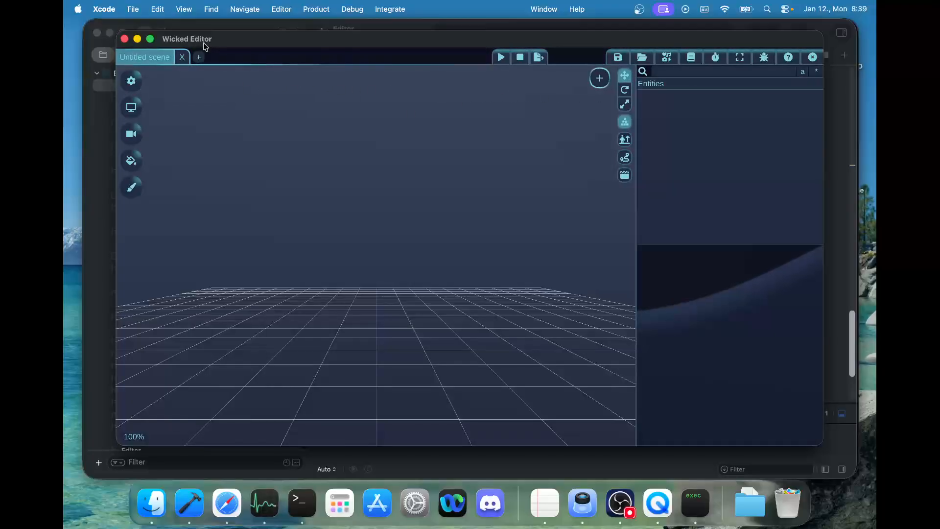
pyautogui.moveTo(422, 91)
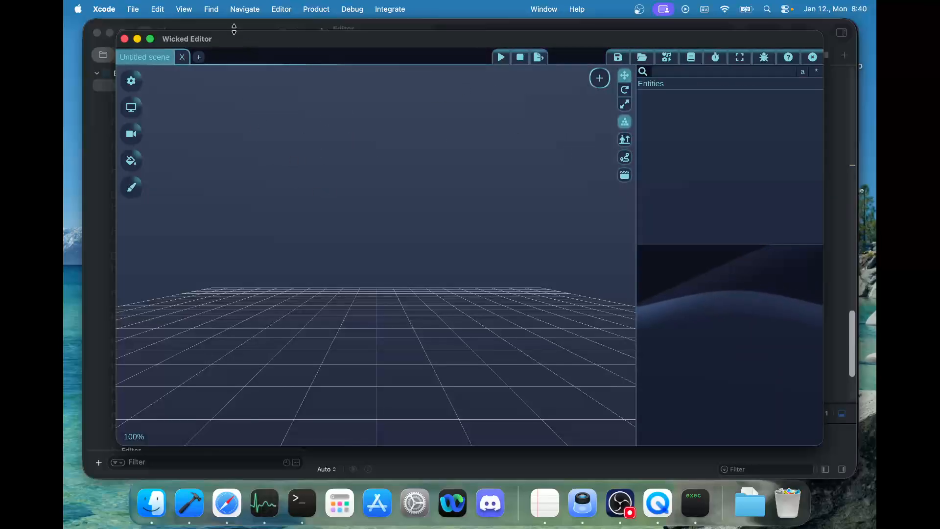
pyautogui.click(125, 38)
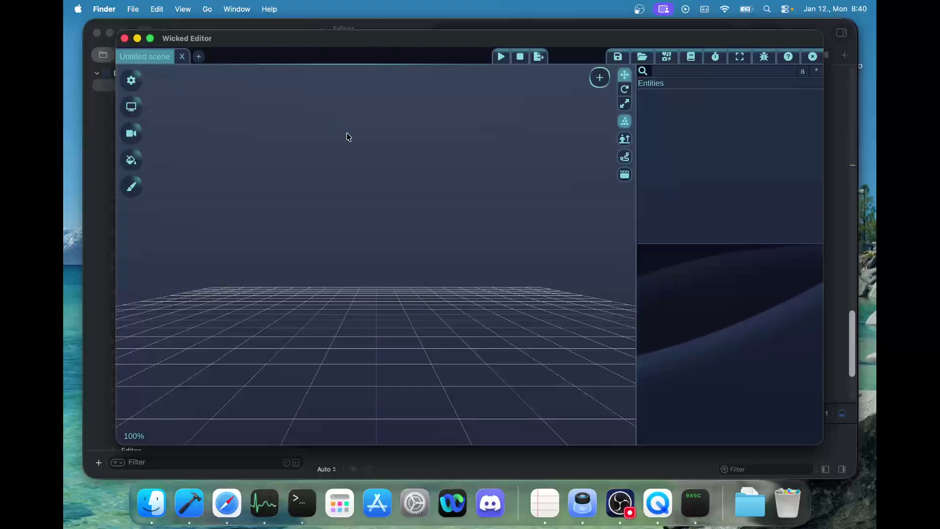
pyautogui.moveTo(351, 170)
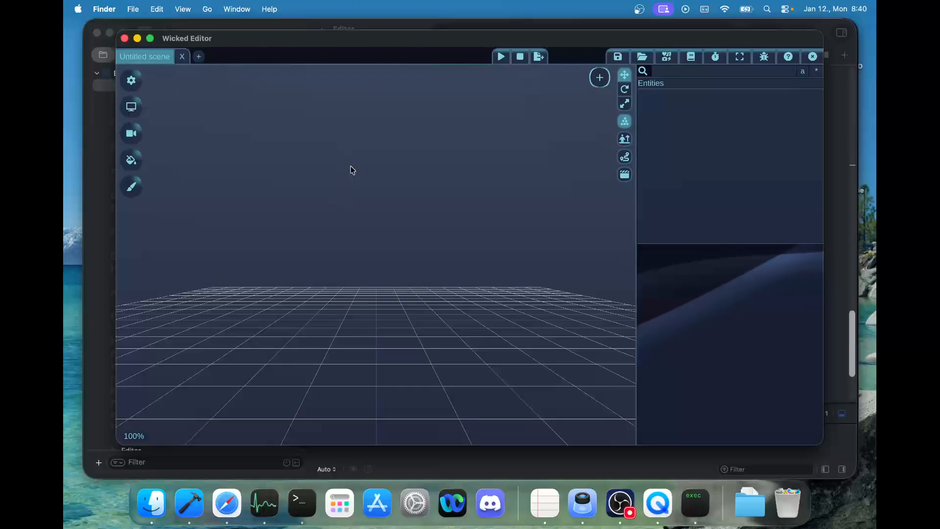
pyautogui.moveTo(454, 153)
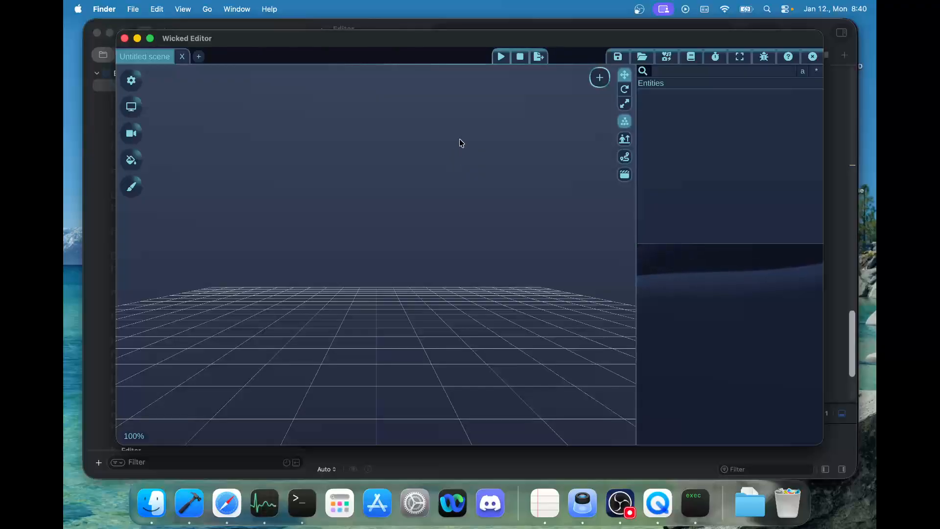
pyautogui.moveTo(665, 57)
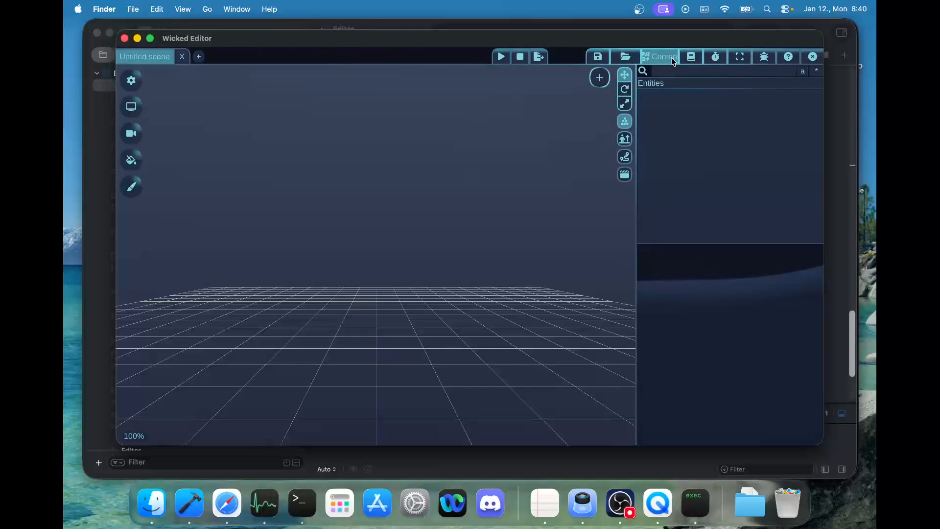
# - Load Sponza.wiscene from the Content Browser's Models list
pyautogui.click(658, 56)
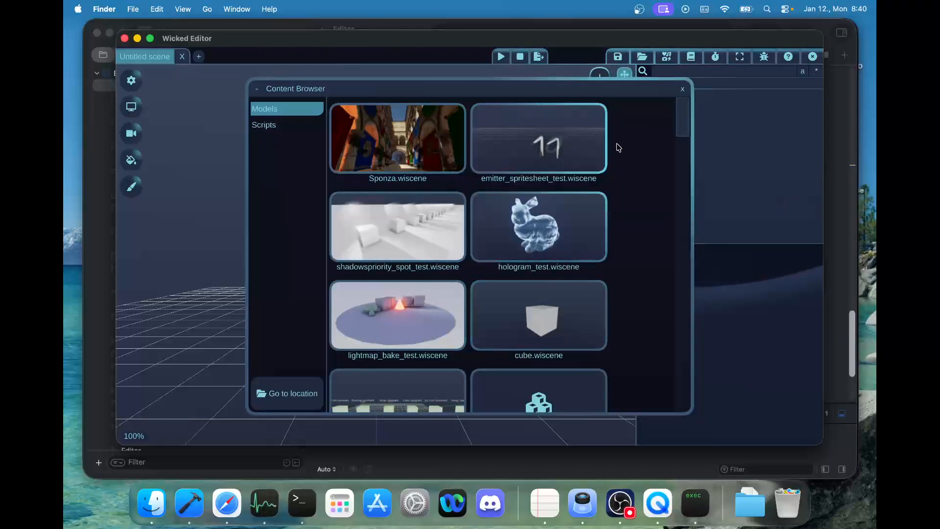
pyautogui.doubleClick(397, 138)
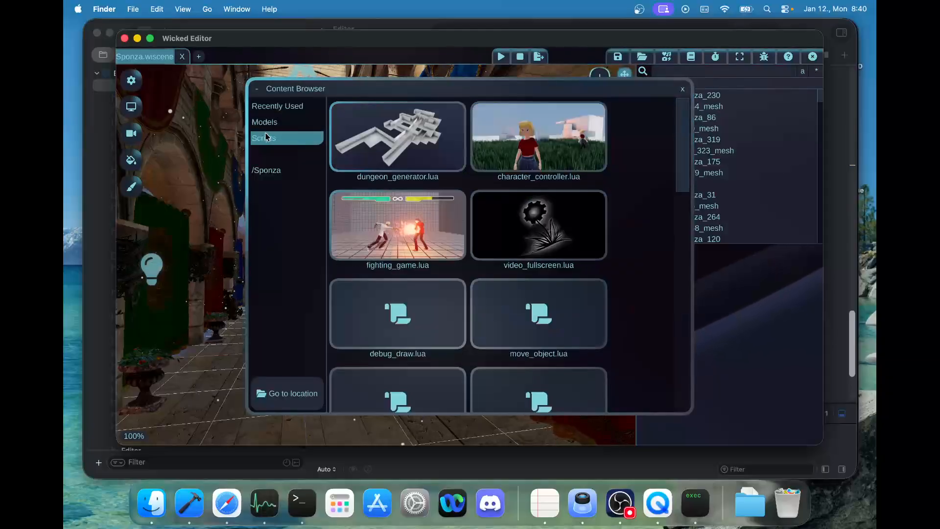
# - Run the character_controller.lua sample script and show the Graphics Options panel
pyautogui.click(681, 89)
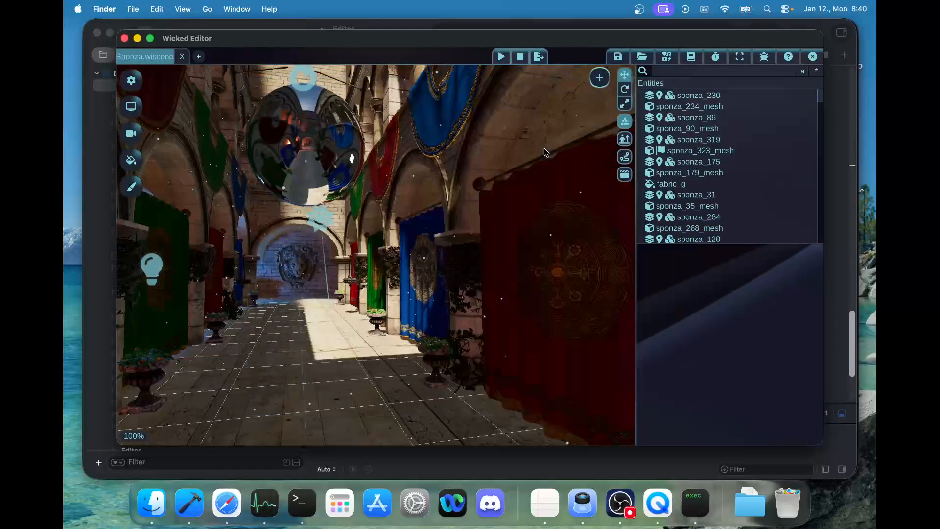
pyautogui.click(501, 57)
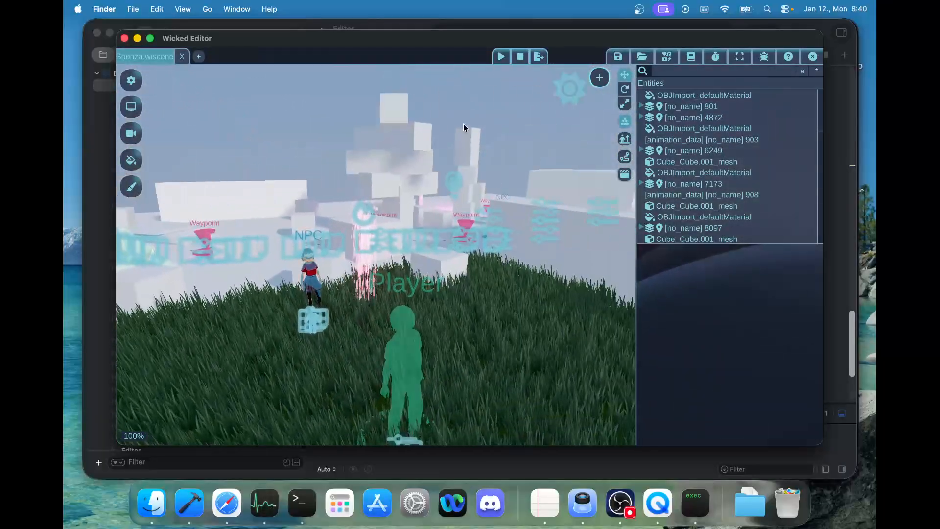
pyautogui.click(131, 80)
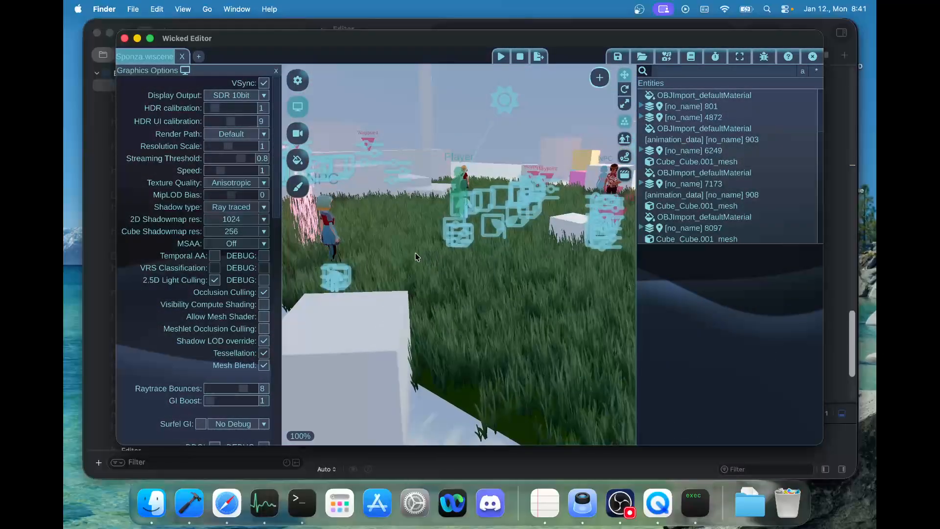
# - Change Shadow type from Ray traced to Shadowmaps and close Graphics Options
pyautogui.click(234, 206)
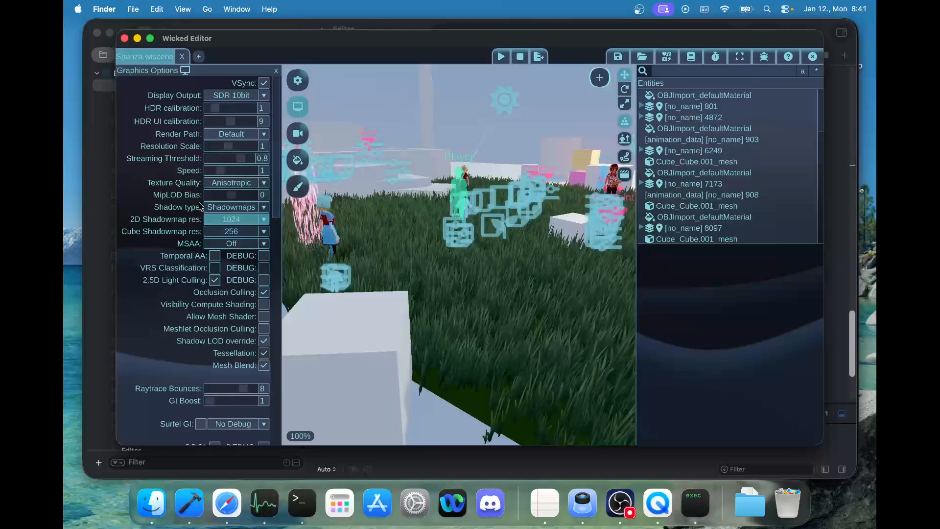
pyautogui.click(276, 70)
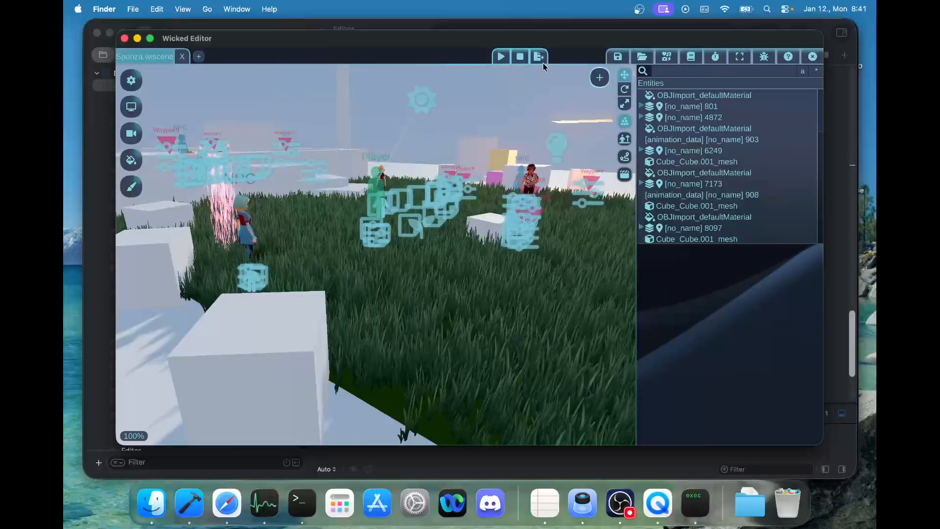
pyautogui.moveTo(653, 56)
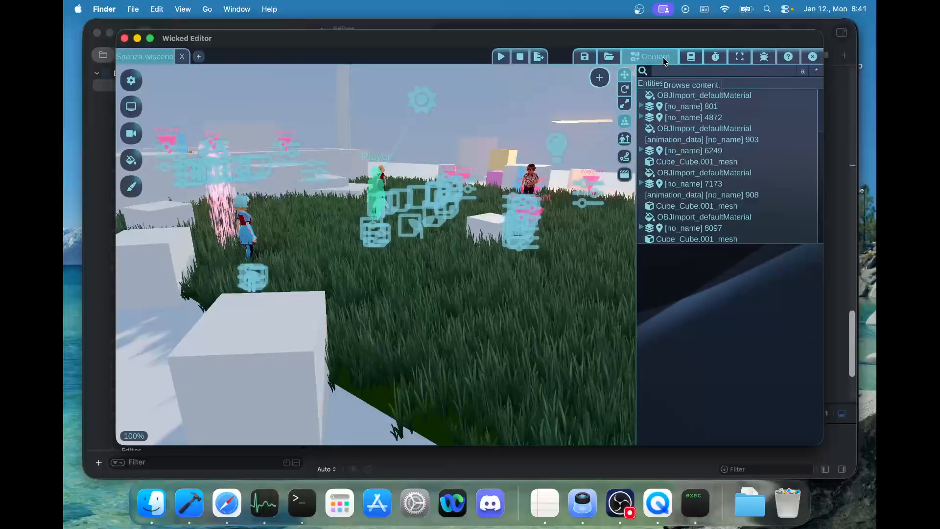
pyautogui.click(654, 56)
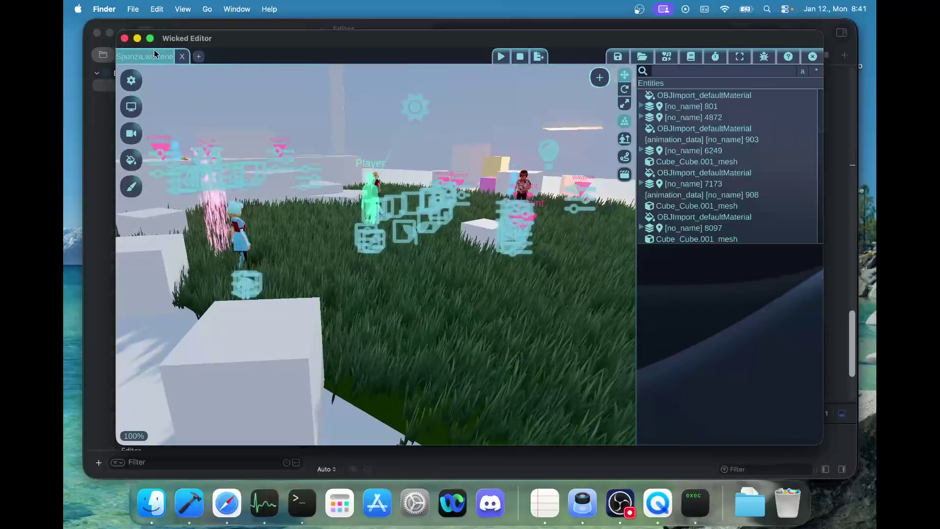
# - Create a new scene and add a generated Terrain entity from the entity list
pyautogui.click(199, 56)
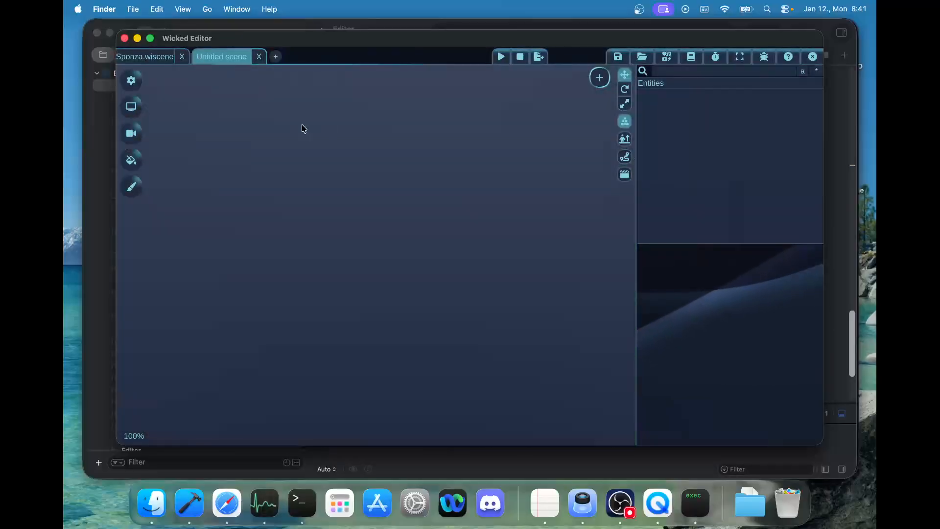
pyautogui.click(598, 77)
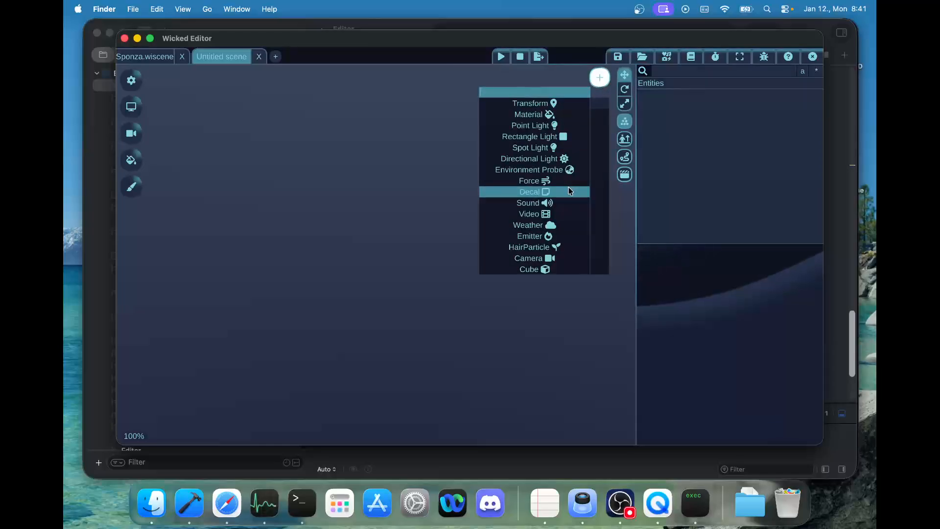
pyautogui.scroll(-3)
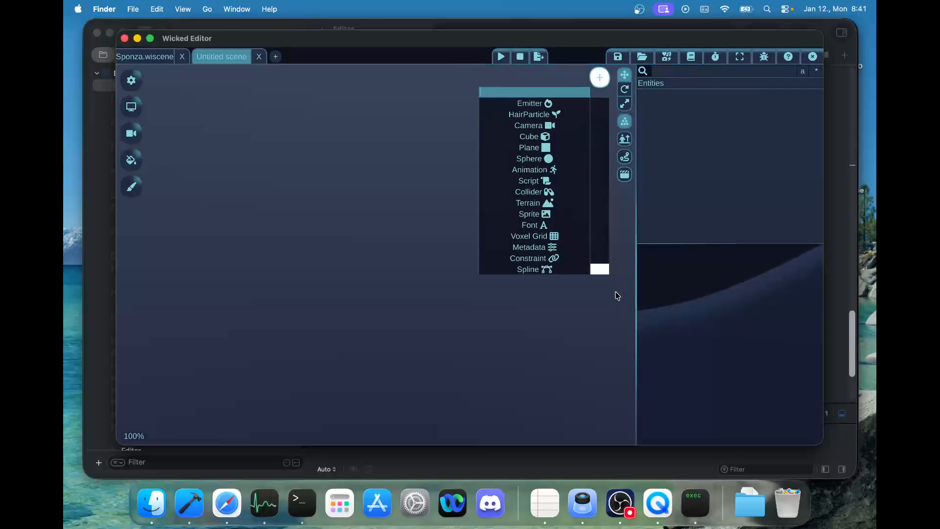
pyautogui.moveTo(528, 202)
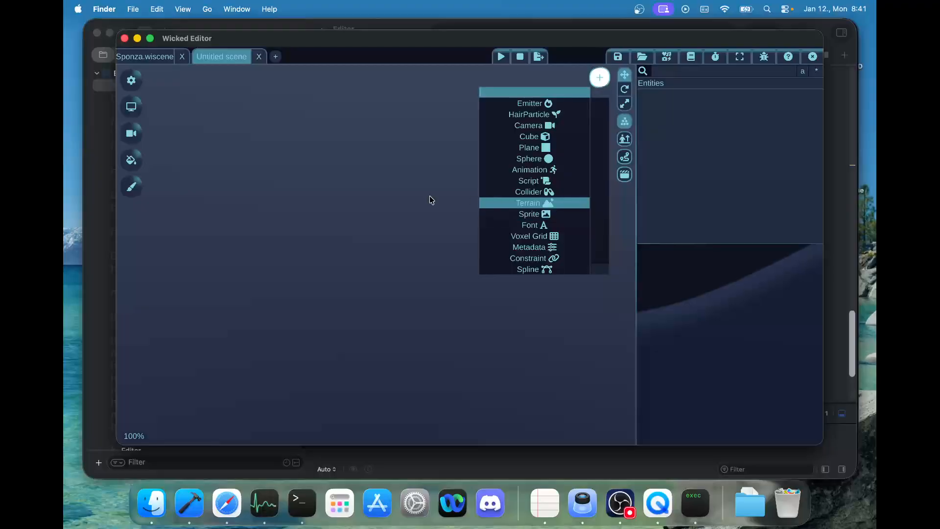
pyautogui.click(527, 203)
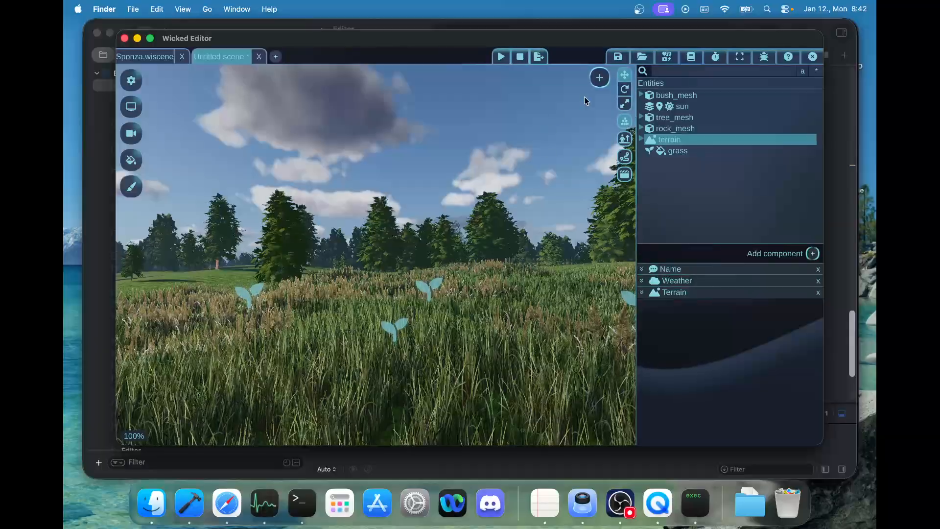
# - Run fighting_game.lua from the Content Browser, then list the Models category
pyautogui.click(642, 56)
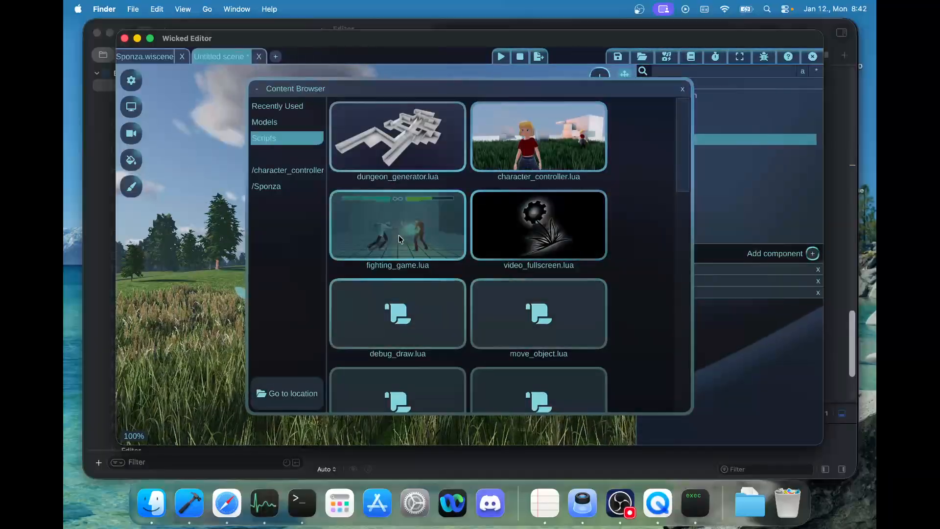
pyautogui.doubleClick(397, 224)
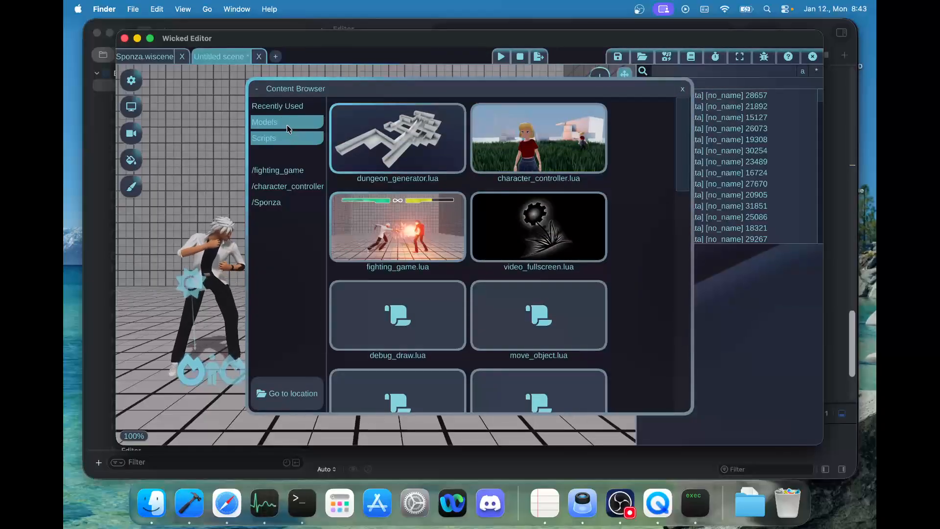
pyautogui.click(264, 121)
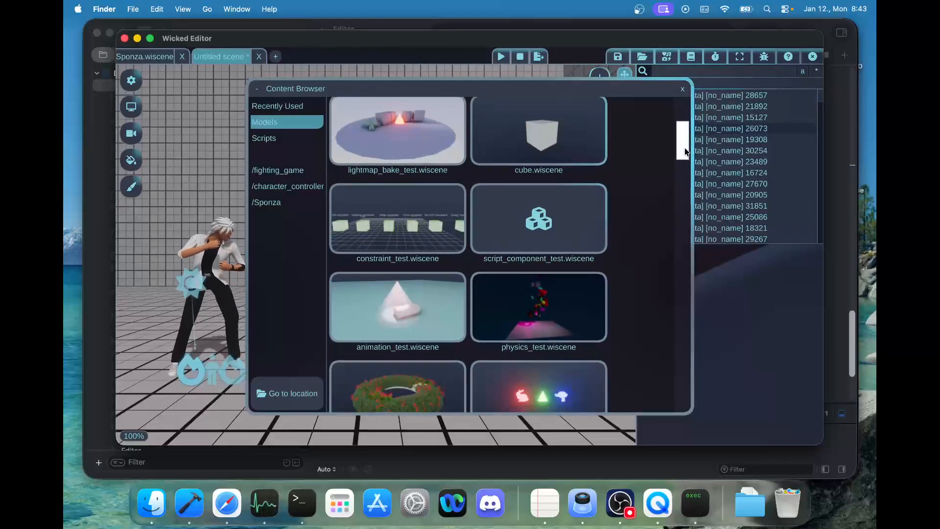
pyautogui.scroll(3)
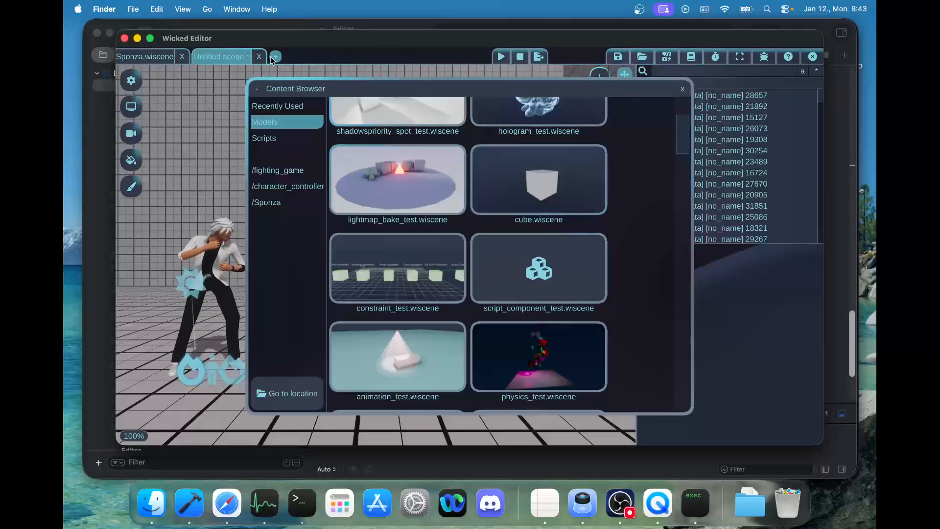
# - Open lightmap_bake_test.wiscene in a new scene tab, then close a scene tab
pyautogui.click(275, 56)
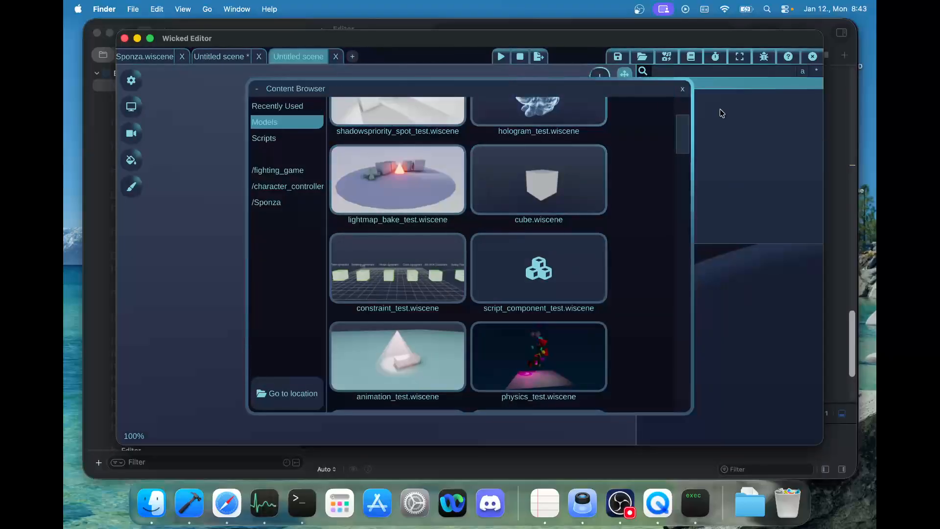
pyautogui.click(682, 88)
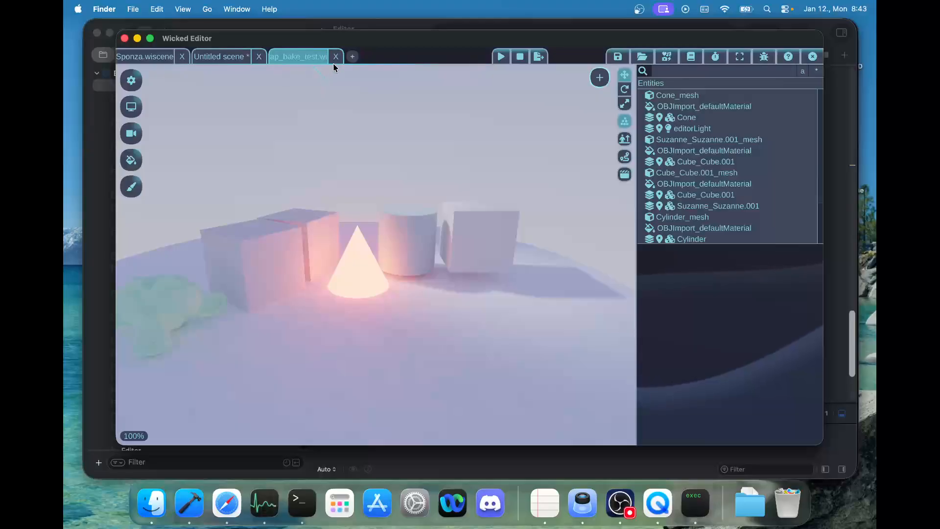
pyautogui.click(335, 56)
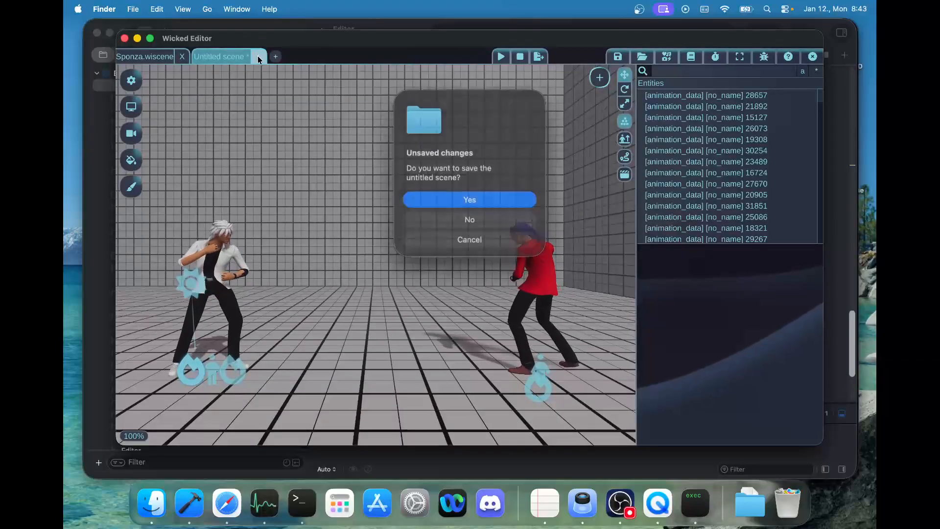
# - Discard the fighting game scene's unsaved changes and start a new empty scene
pyautogui.click(469, 219)
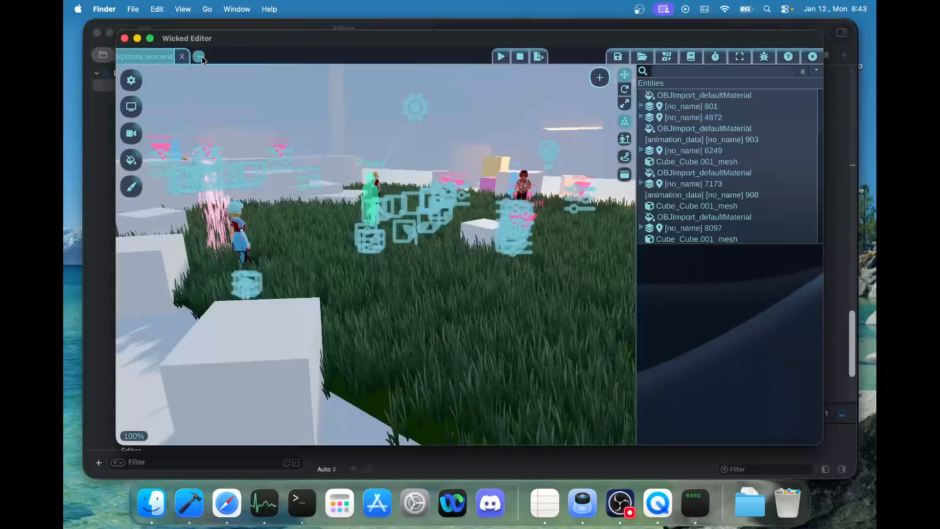
pyautogui.click(198, 56)
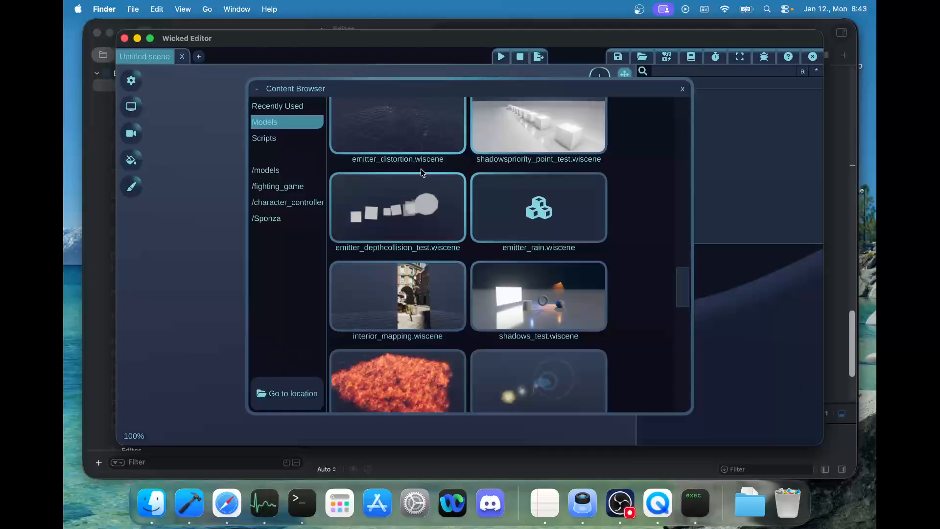
# - Reopen the Sponza scene and scroll through the Graphics Options
pyautogui.click(681, 88)
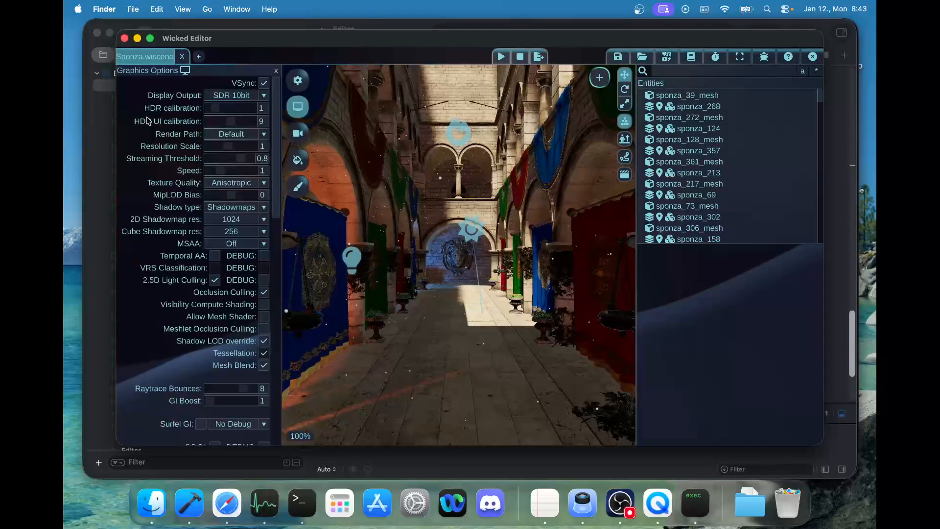
pyautogui.scroll(-3)
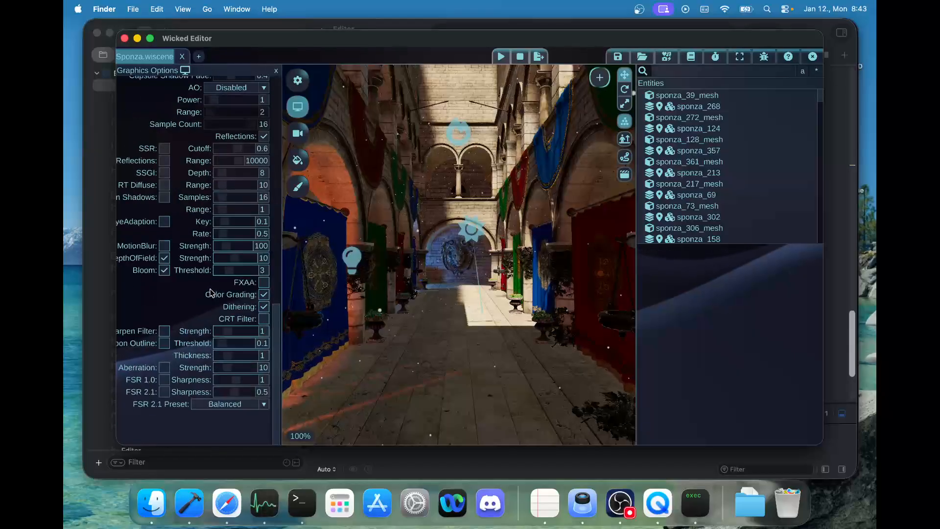
pyautogui.scroll(3)
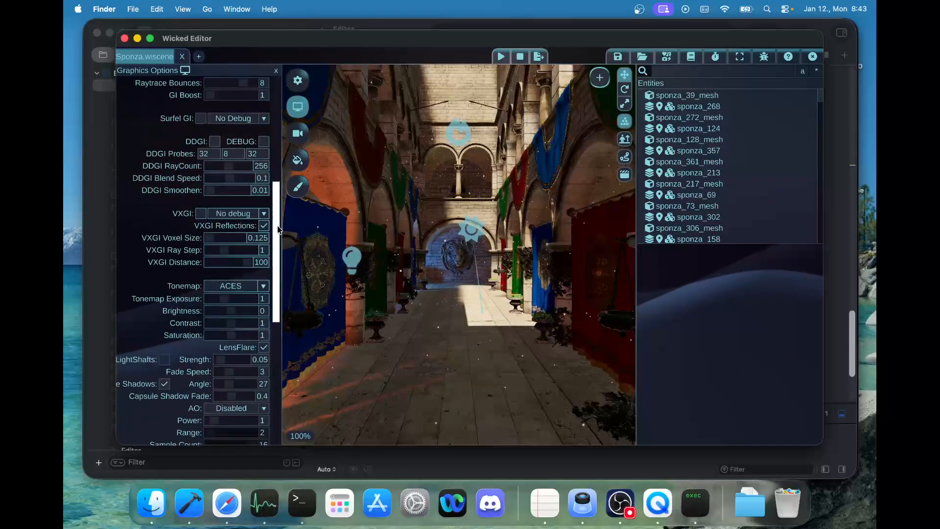
pyautogui.scroll(3)
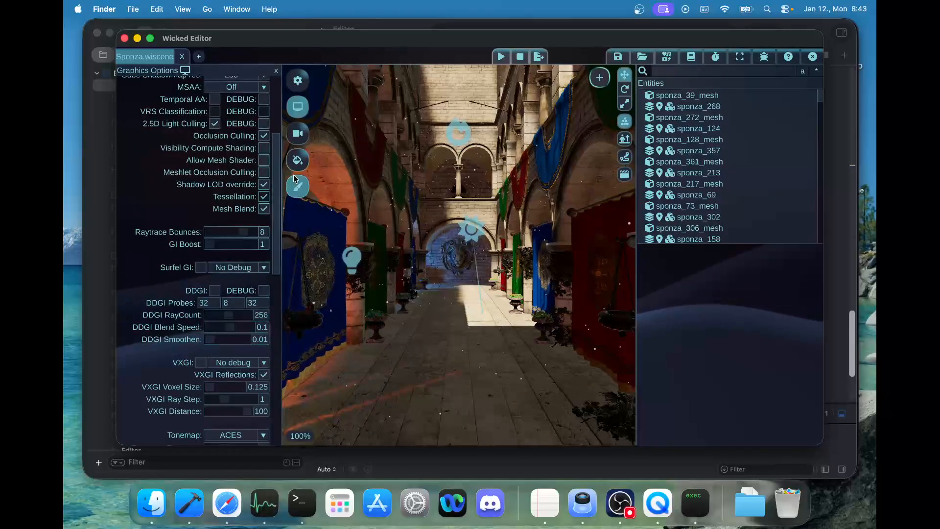
pyautogui.scroll(-3)
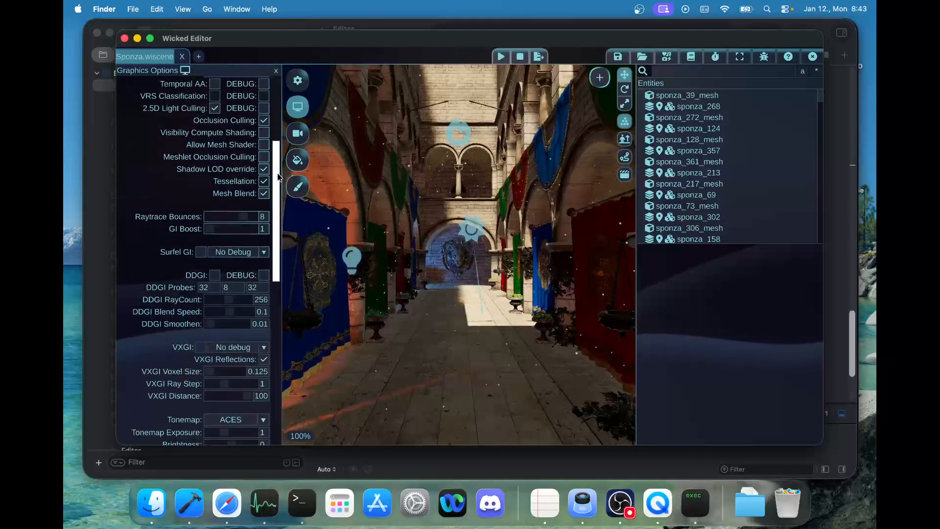
# - Try DDGI and then VXGI global illumination, leaving both switched off
pyautogui.click(214, 267)
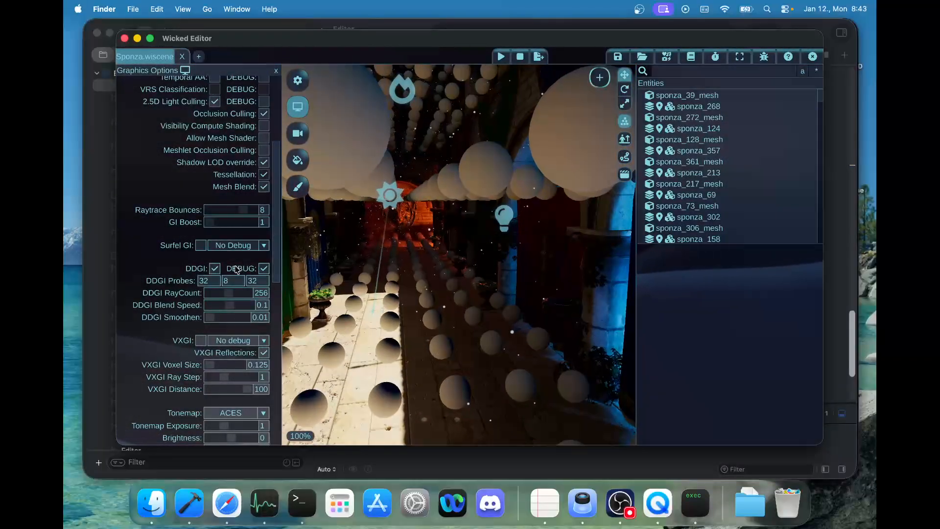
pyautogui.click(214, 267)
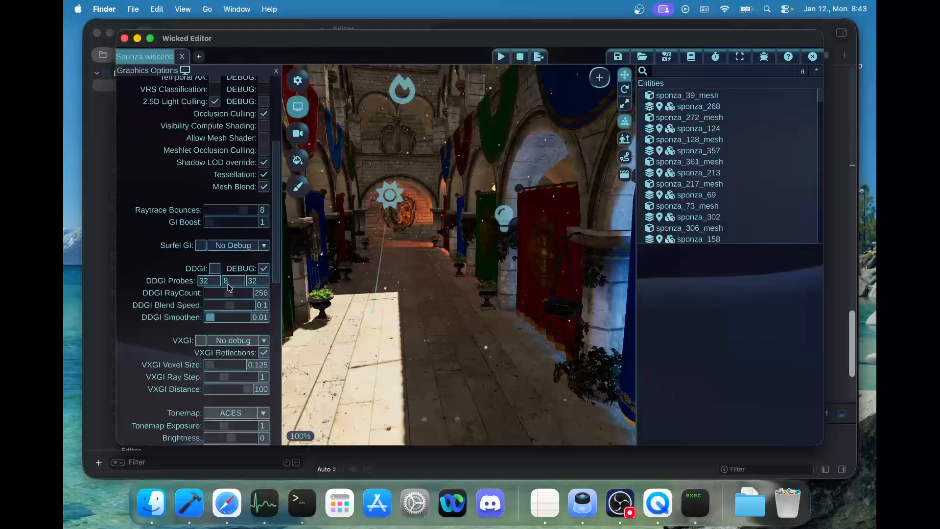
pyautogui.click(200, 340)
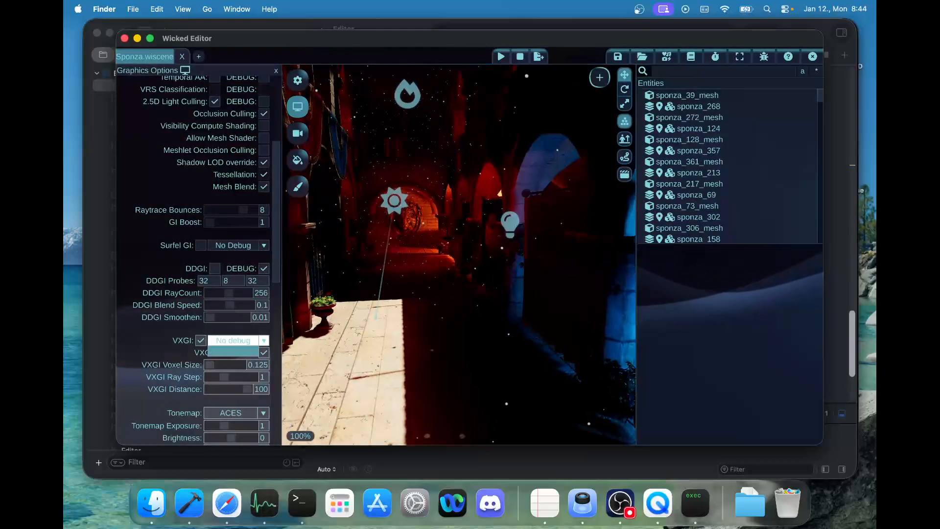
pyautogui.click(263, 352)
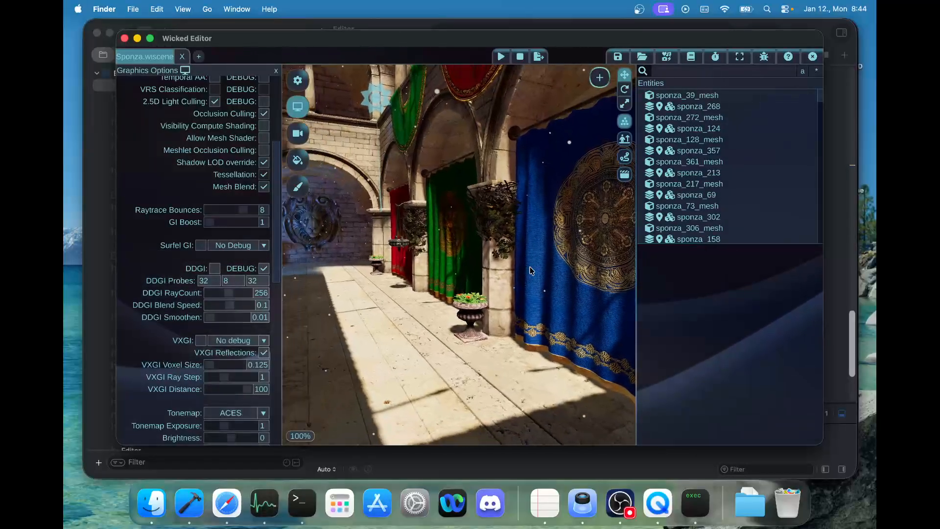
pyautogui.scroll(3)
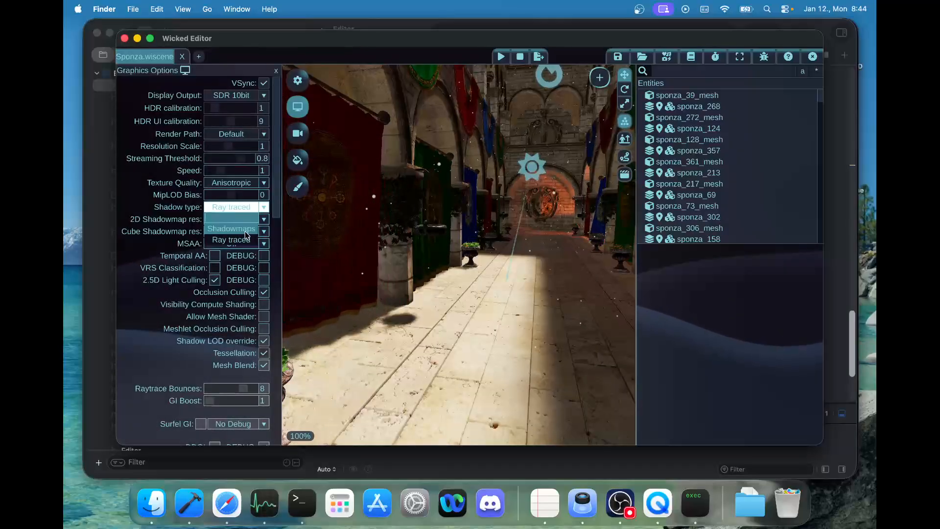
# - Set shadow type to Shadowmaps and select the Sponza floor
pyautogui.click(230, 229)
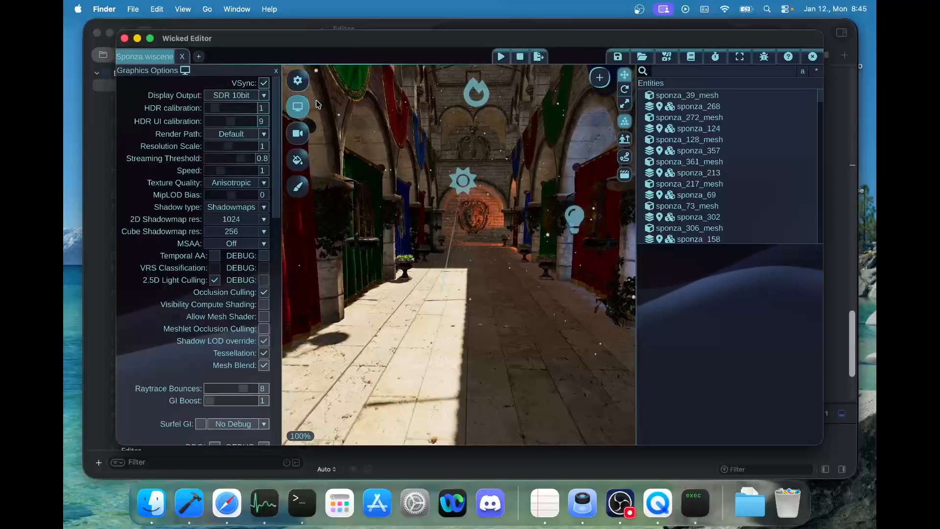
pyautogui.click(480, 258)
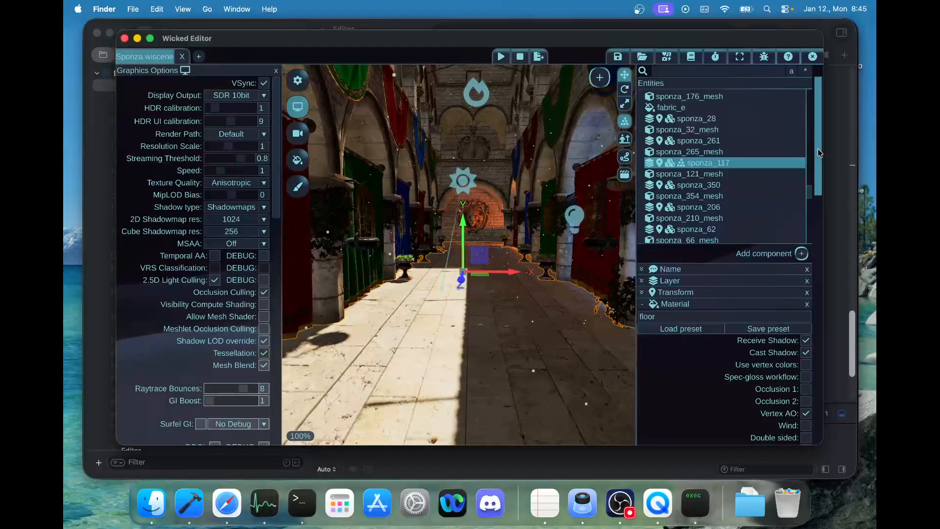
# - Give the floor material roughness 0 and reflectance 1 for a mirror finish
pyautogui.scroll(-3)
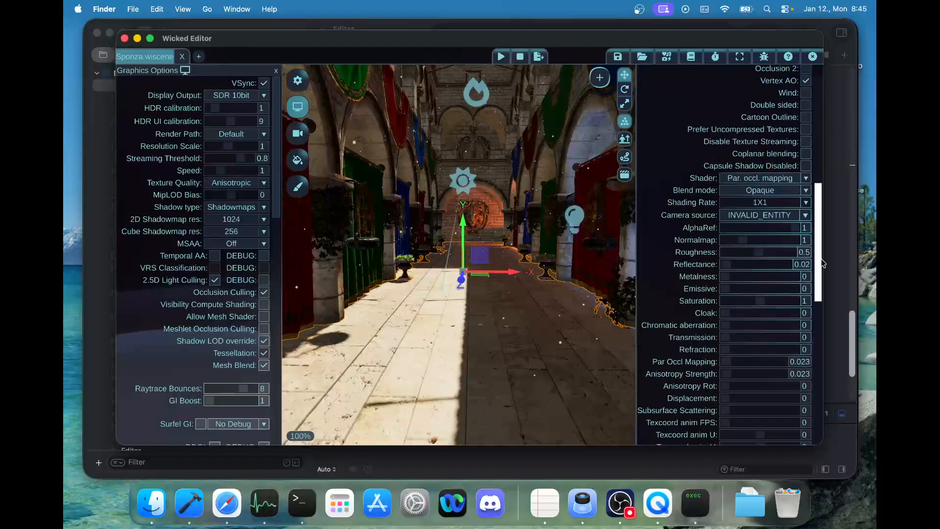
pyautogui.scroll(-3)
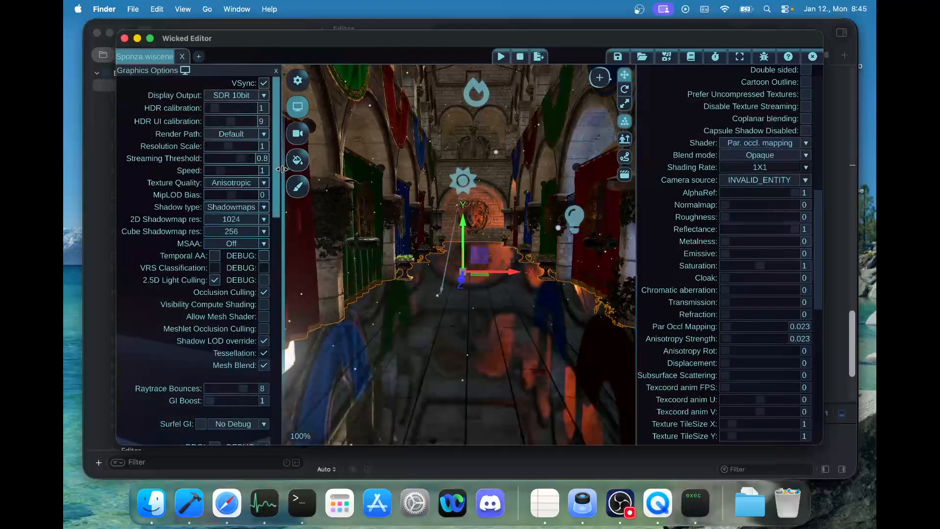
# - Try ray-traced reflections on the floor at 0.24 roughness, then turn them off
pyautogui.scroll(-3)
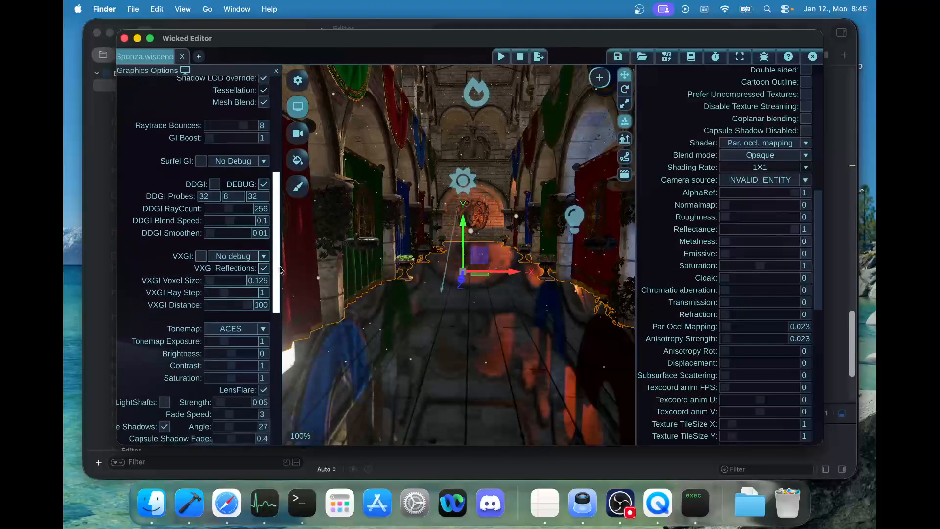
pyautogui.scroll(-3)
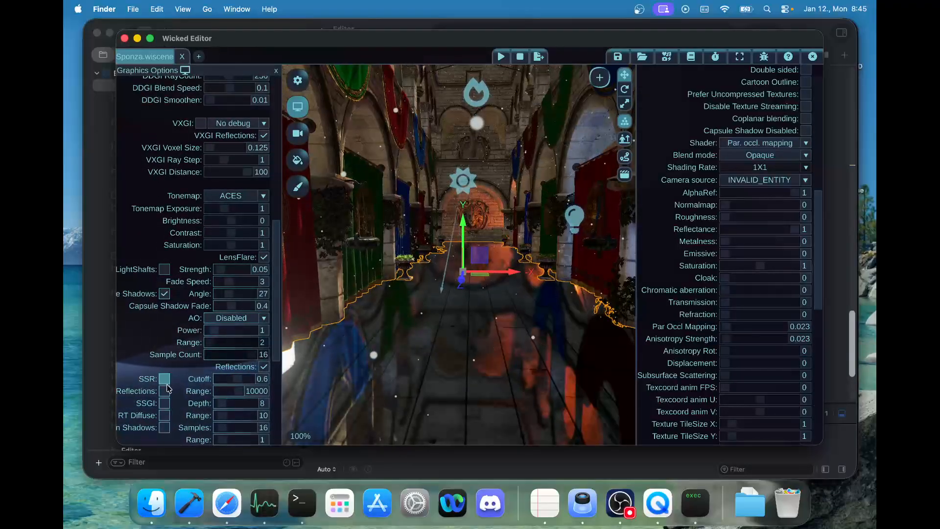
pyautogui.click(165, 379)
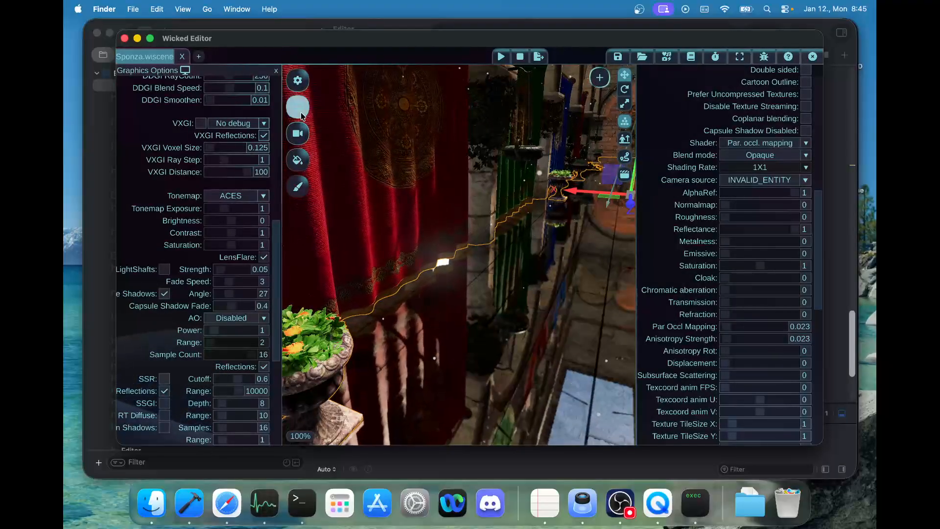
pyautogui.click(275, 70)
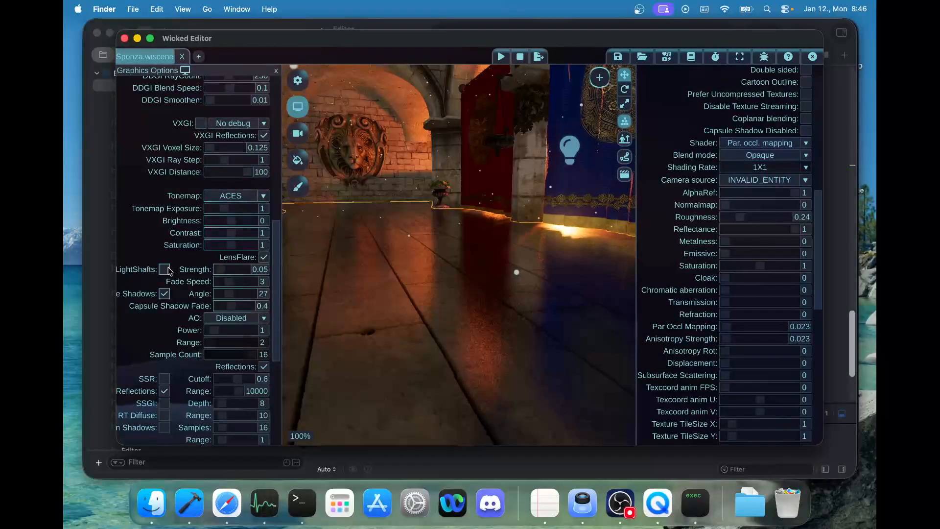
pyautogui.click(164, 269)
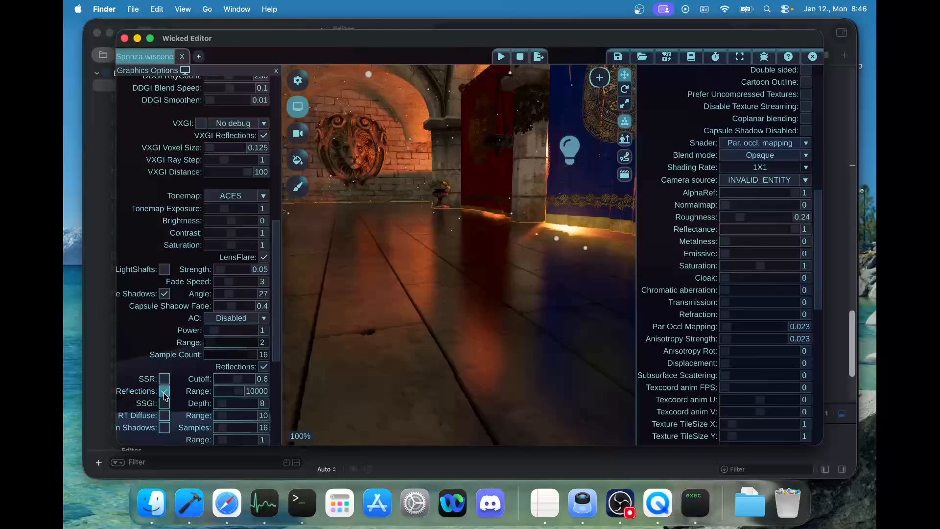
pyautogui.click(165, 390)
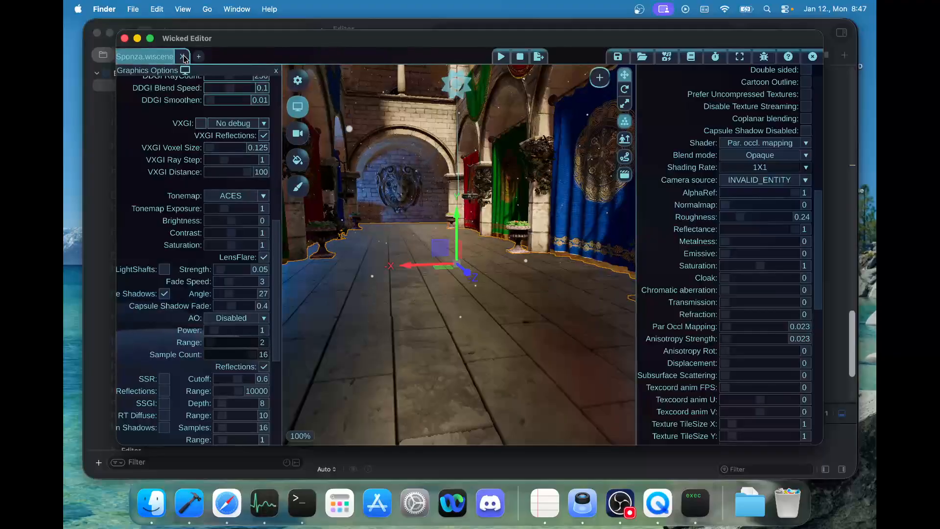
# - Close the Sponza.wiscene tab, leaving an empty untitled scene
pyautogui.click(183, 56)
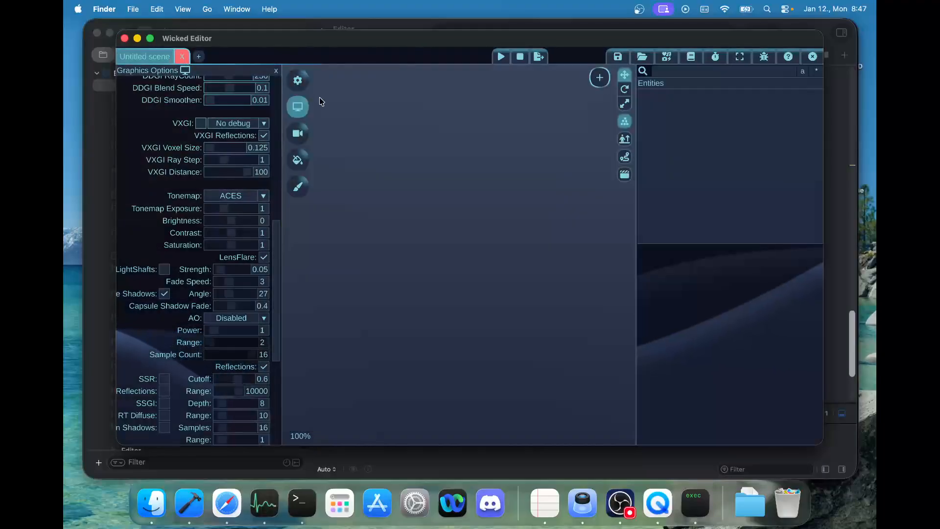
pyautogui.moveTo(359, 138)
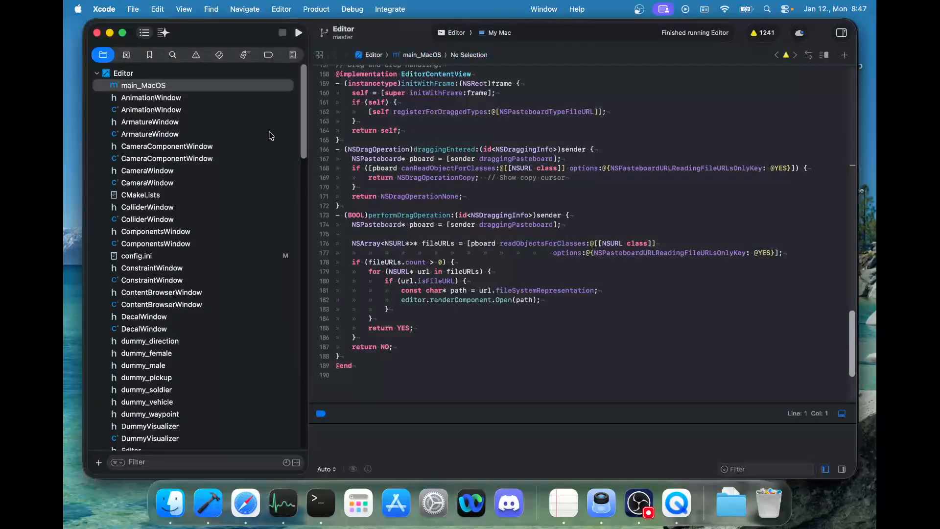
pyautogui.moveTo(255, 143)
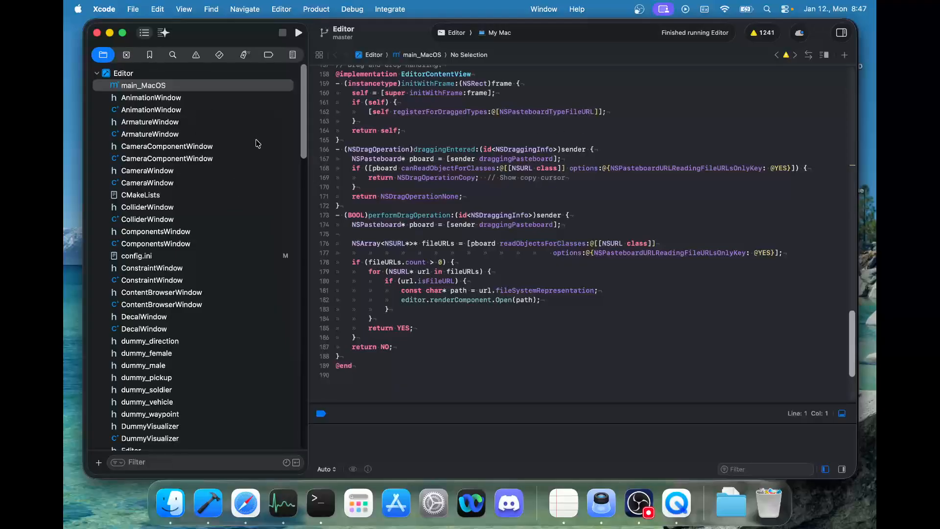
pyautogui.moveTo(261, 75)
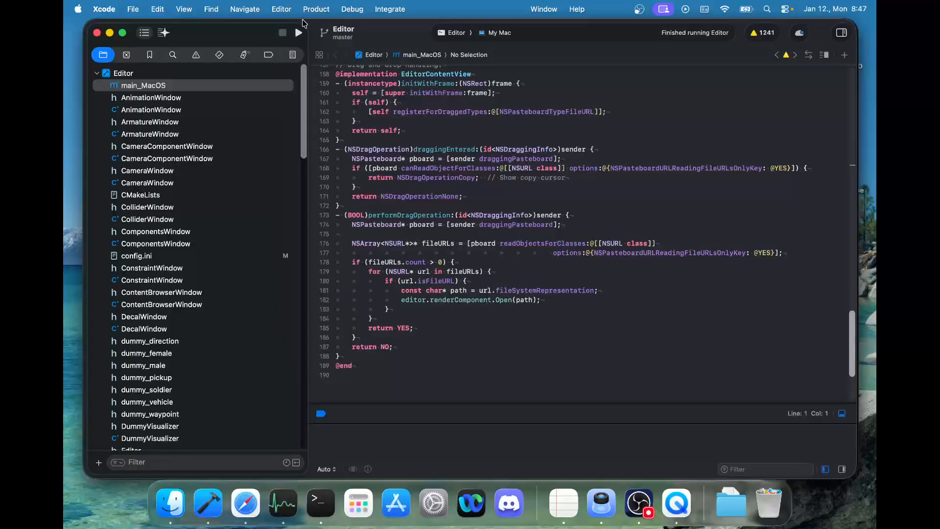
pyautogui.moveTo(316, 15)
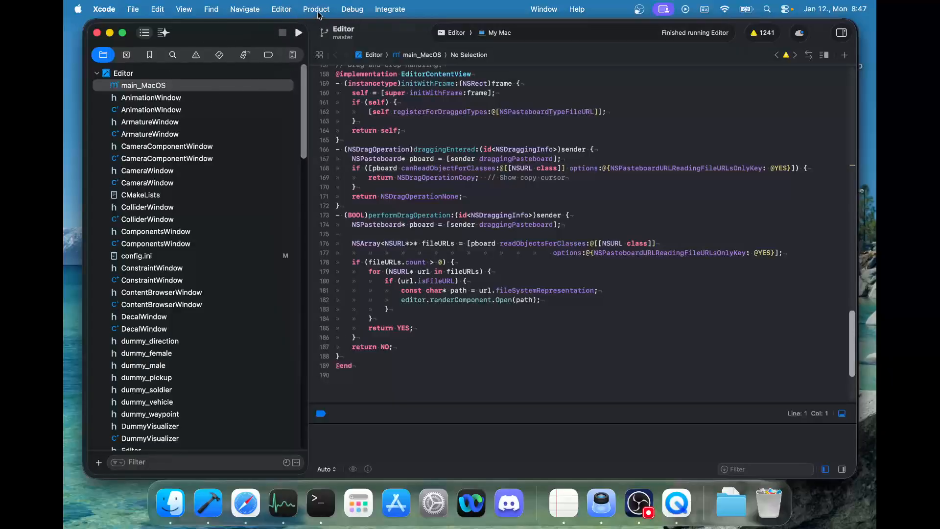
# - Set the Editor scheme's Run build configuration to Debug and close scheme settings
pyautogui.click(316, 9)
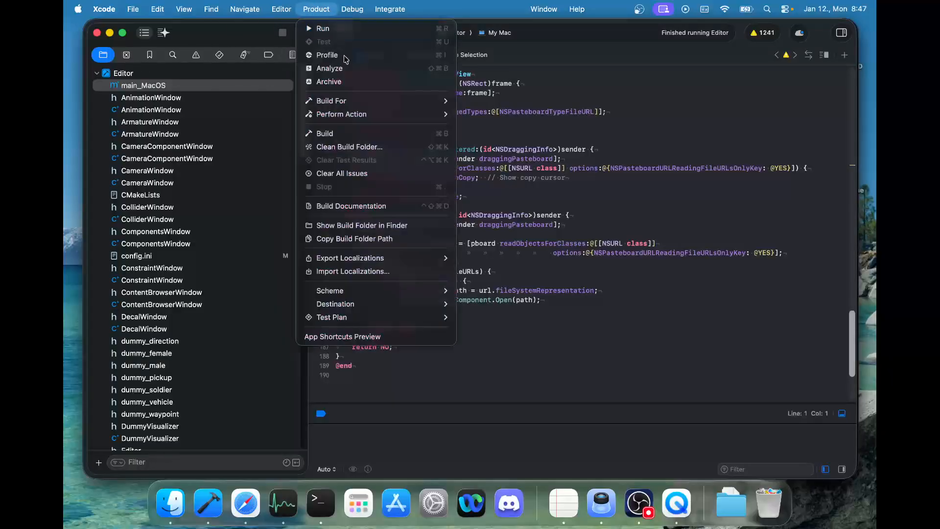
pyautogui.moveTo(329, 290)
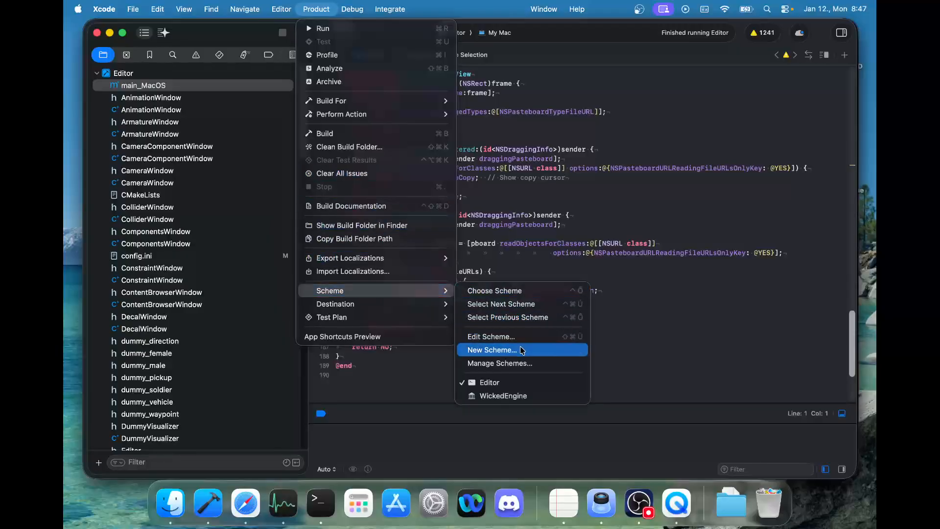
pyautogui.click(490, 336)
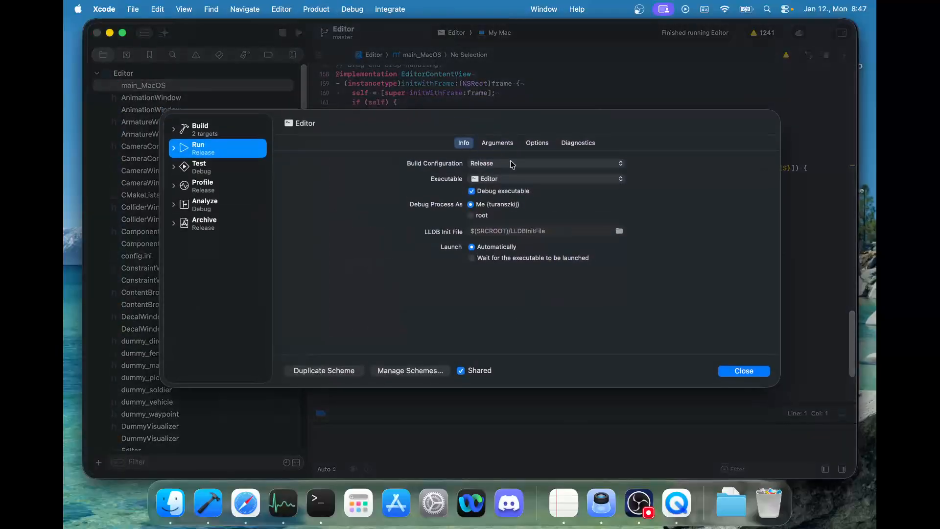
pyautogui.click(545, 163)
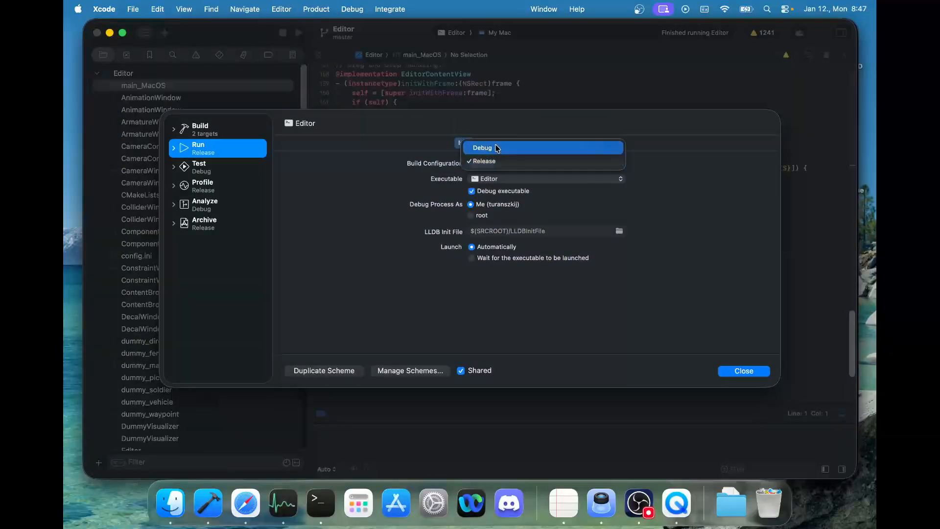
pyautogui.click(482, 147)
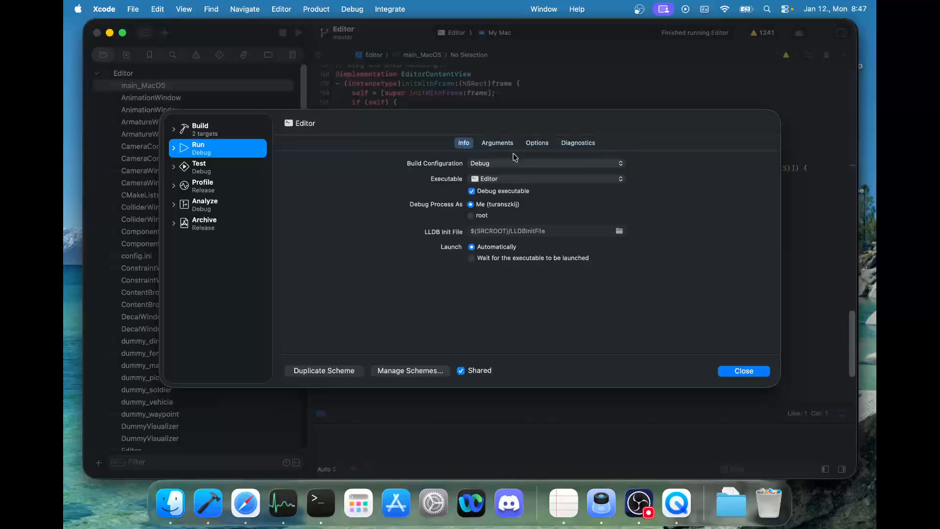
pyautogui.moveTo(416, 204)
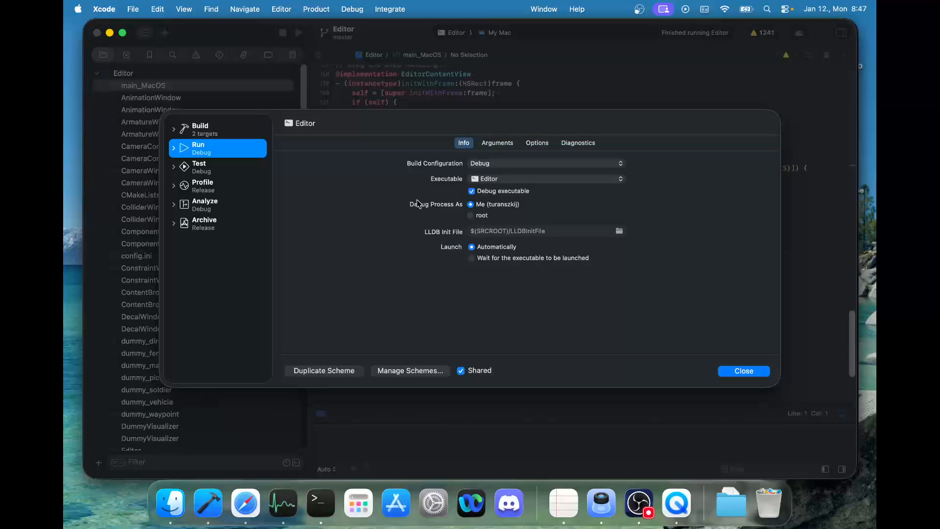
pyautogui.moveTo(727, 326)
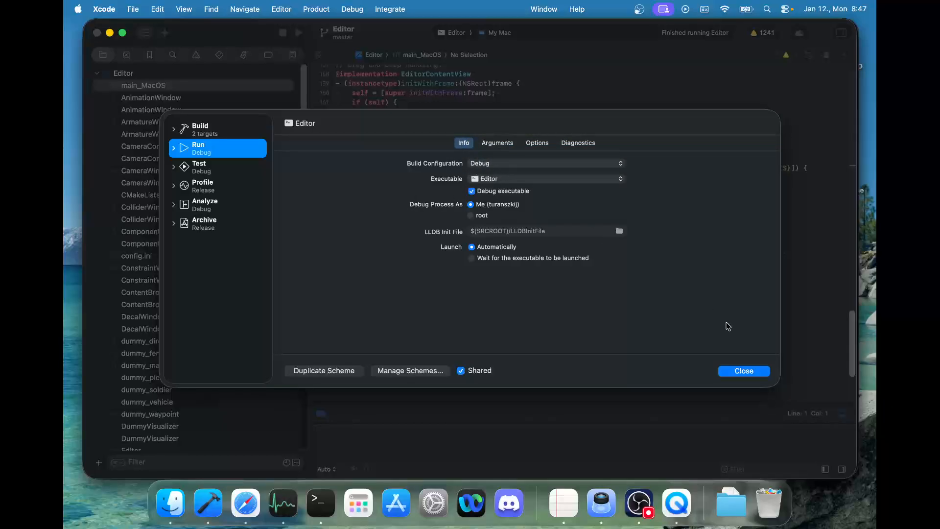
pyautogui.moveTo(646, 293)
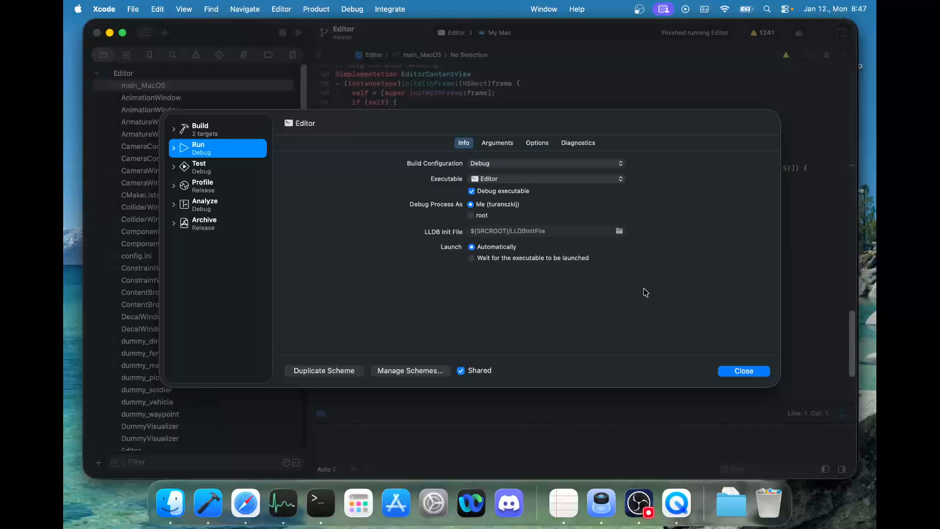
pyautogui.moveTo(647, 299)
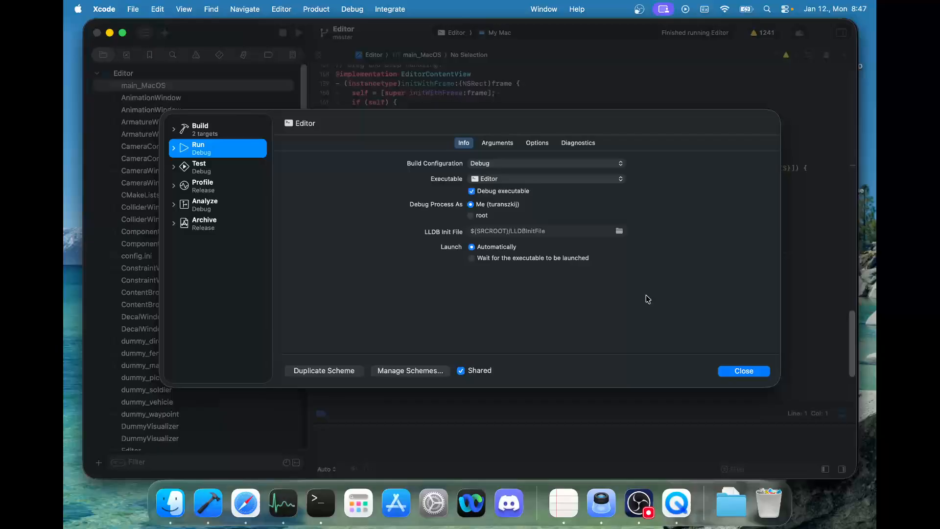
pyautogui.moveTo(731, 377)
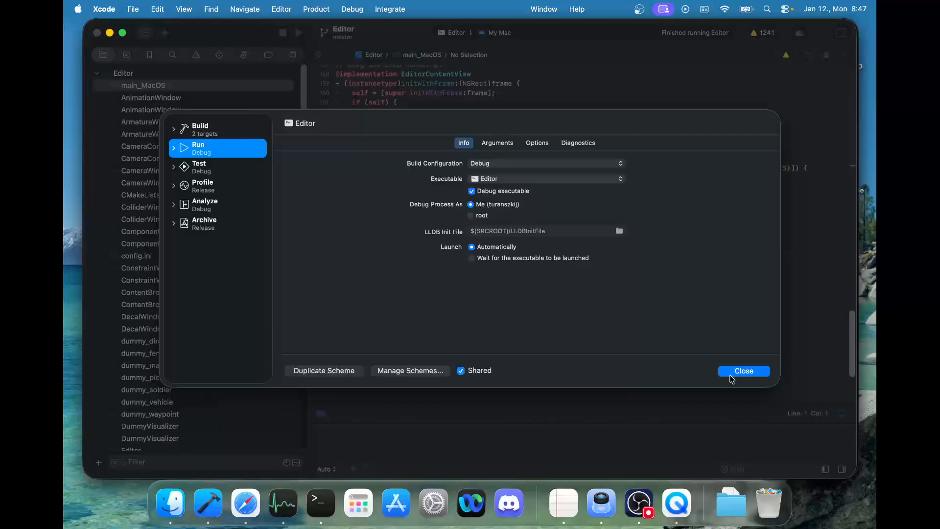
pyautogui.click(743, 371)
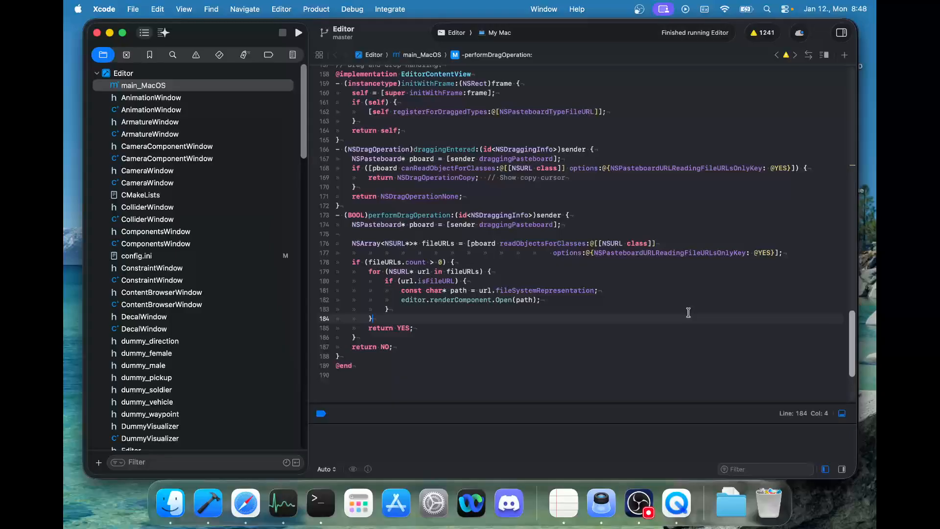
pyautogui.moveTo(680, 299)
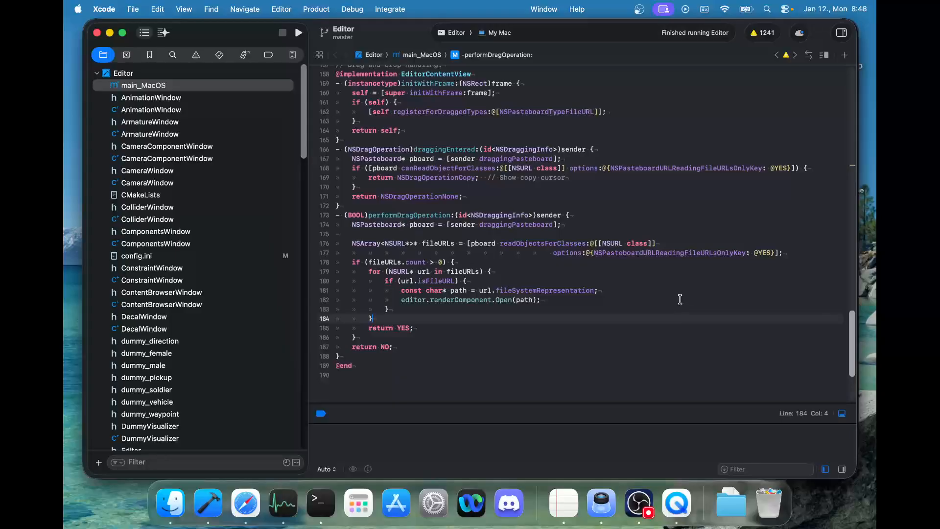